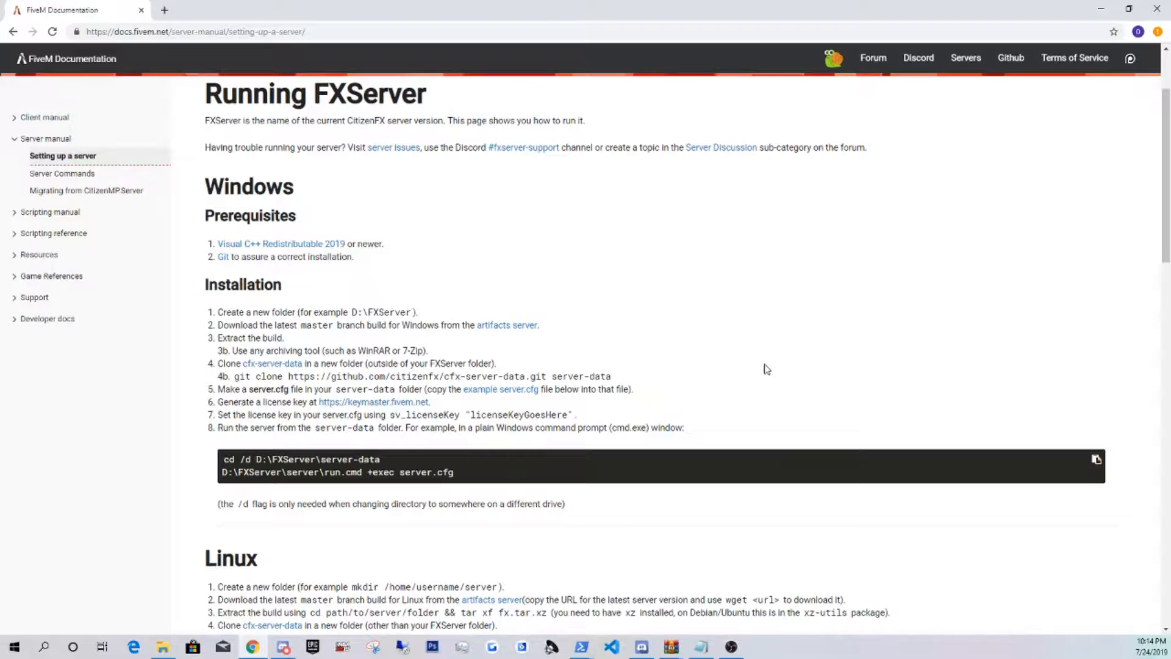
pyautogui.moveTo(580, 271)
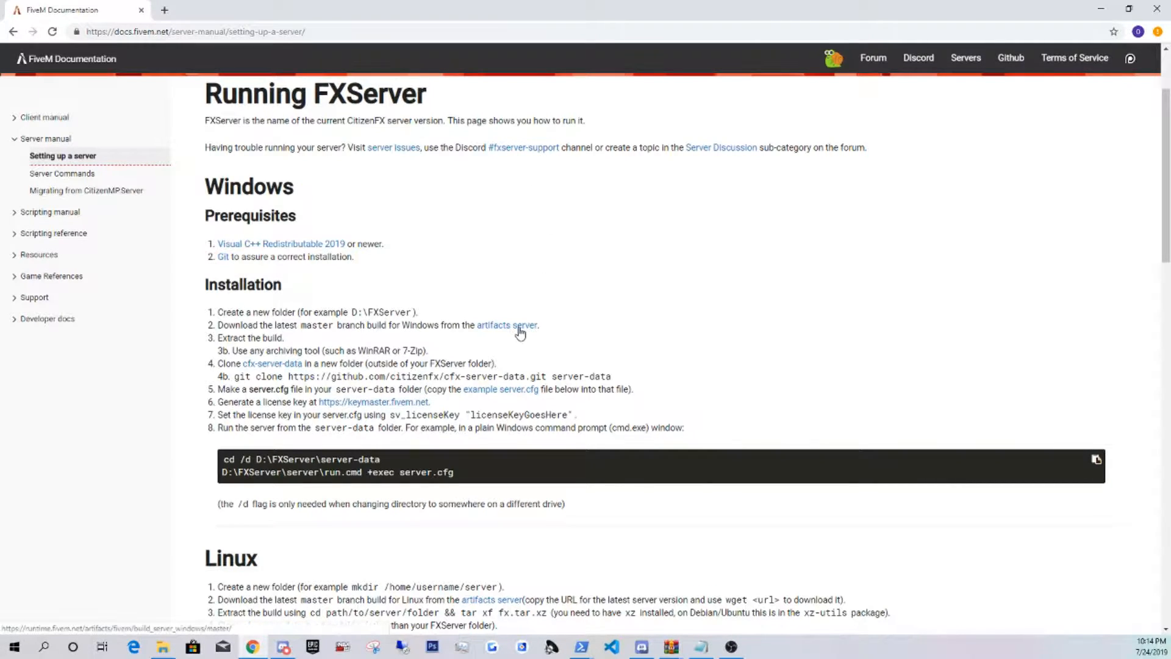
# From the artifacts server list, choose build 1423 and start downloading its server.zip.
pyautogui.click(508, 324)
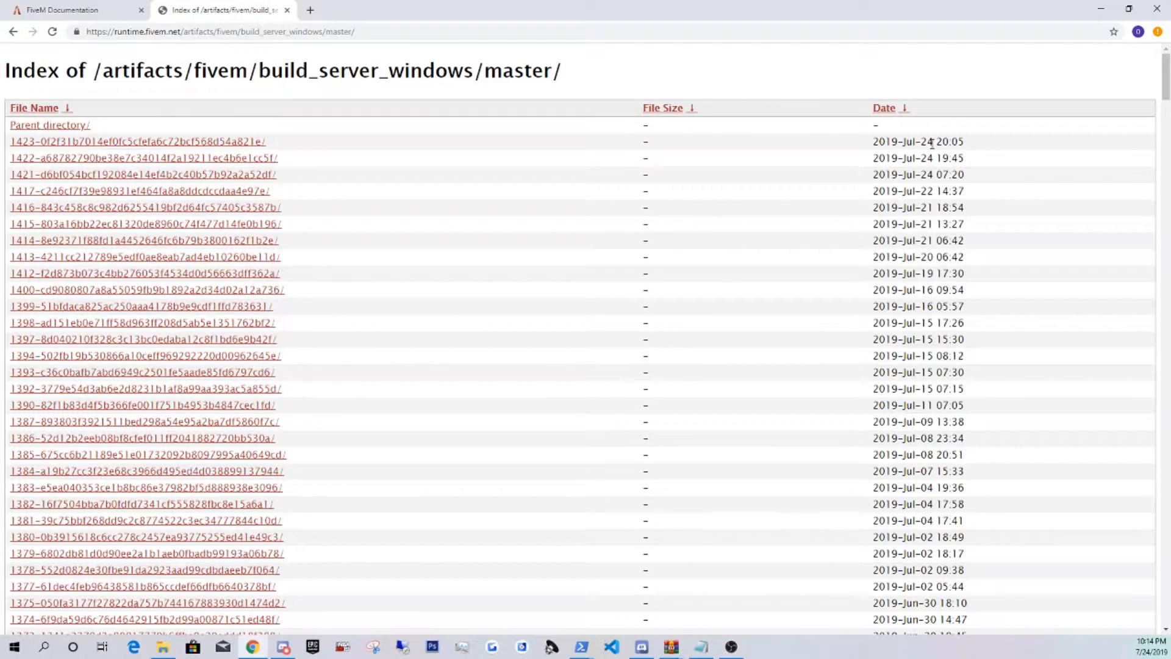
pyautogui.moveTo(980, 145)
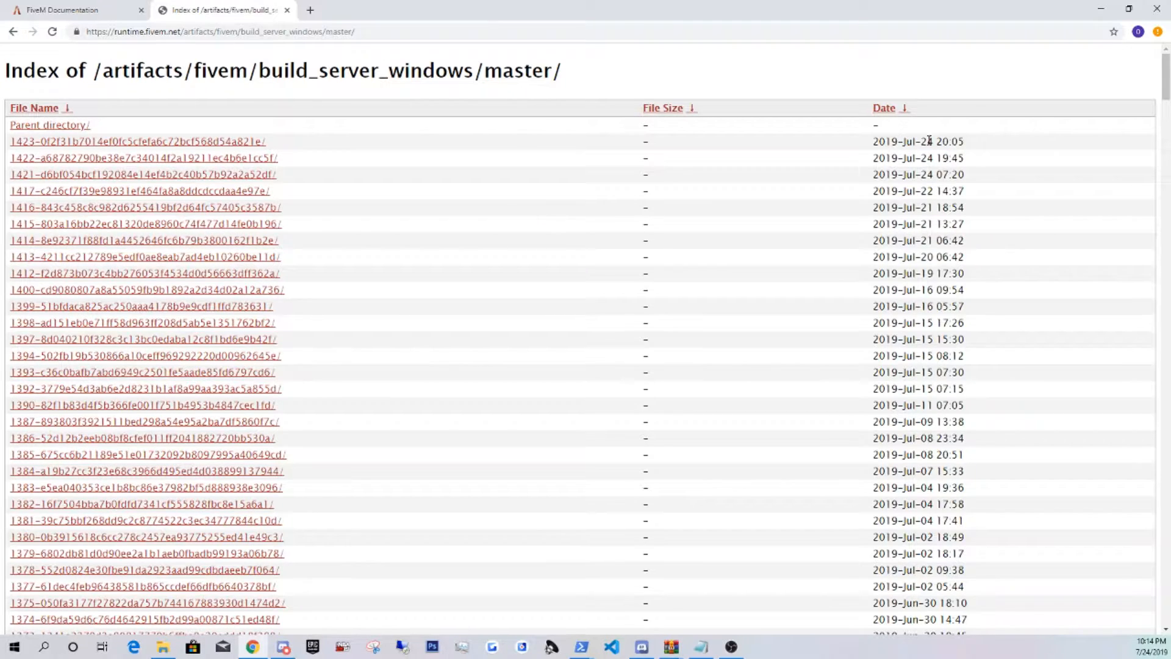
pyautogui.click(138, 141)
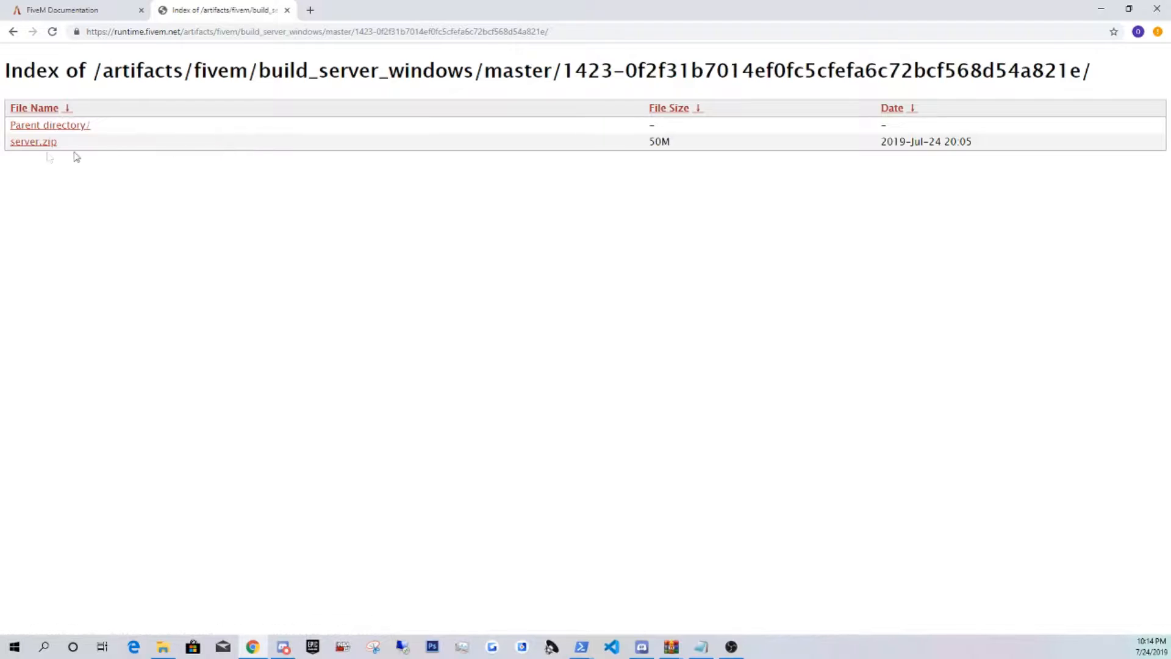
pyautogui.click(33, 142)
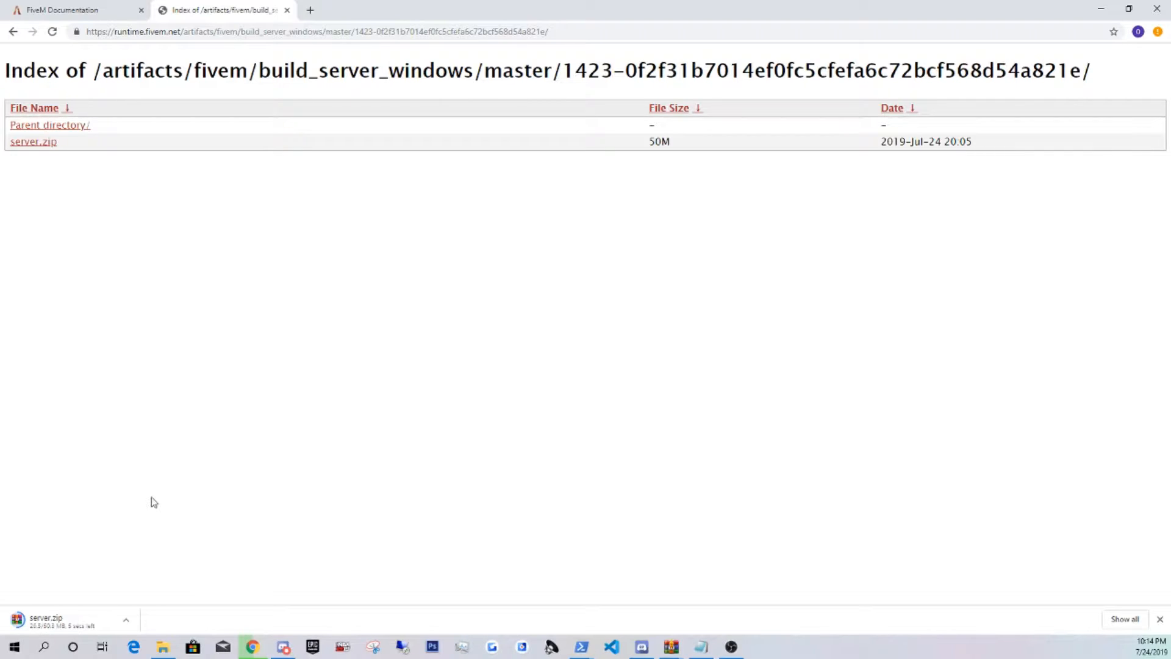
pyautogui.click(163, 646)
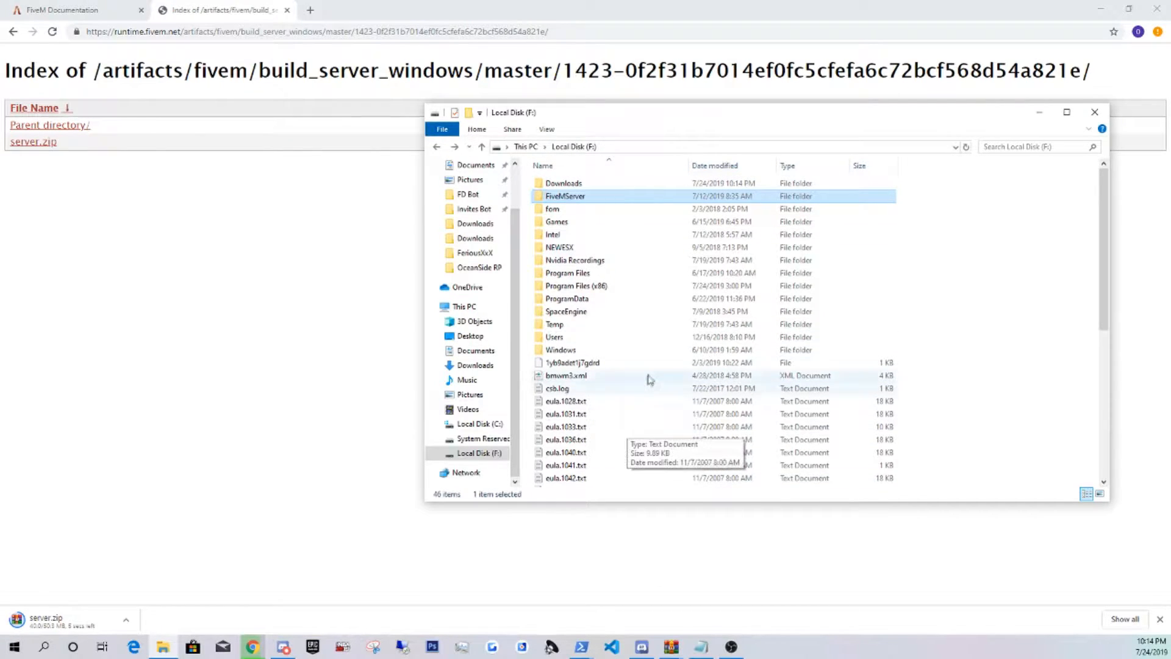
pyautogui.moveTo(949, 381)
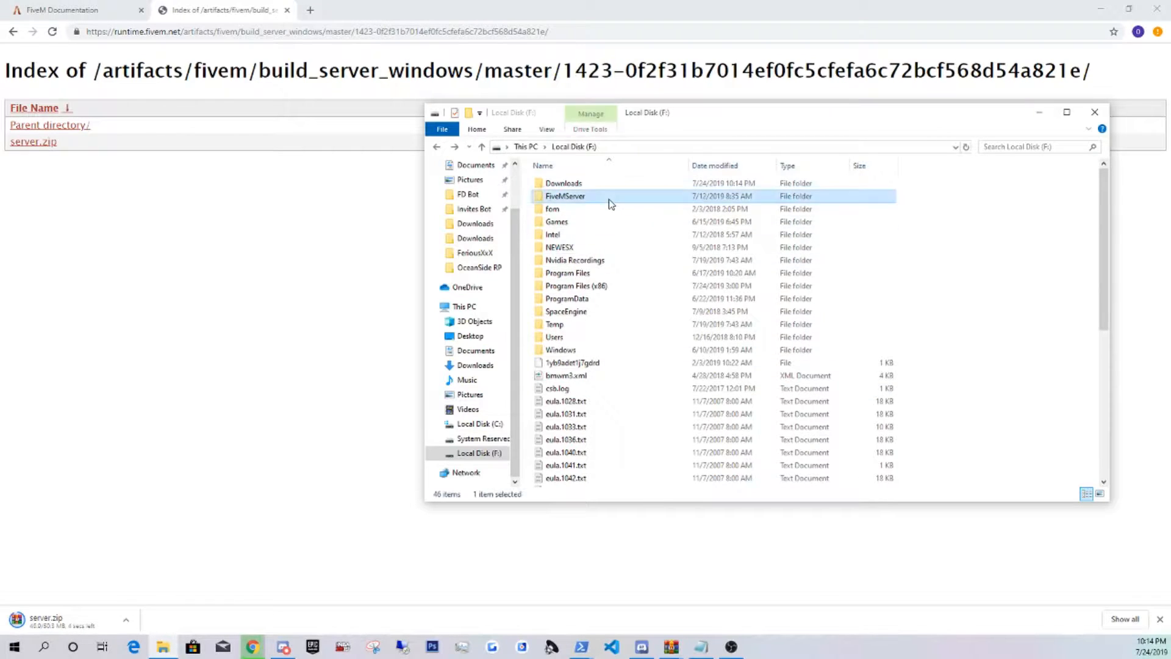
# On drive F, create a folder named FXServer and go into it.
pyautogui.doubleClick(565, 195)
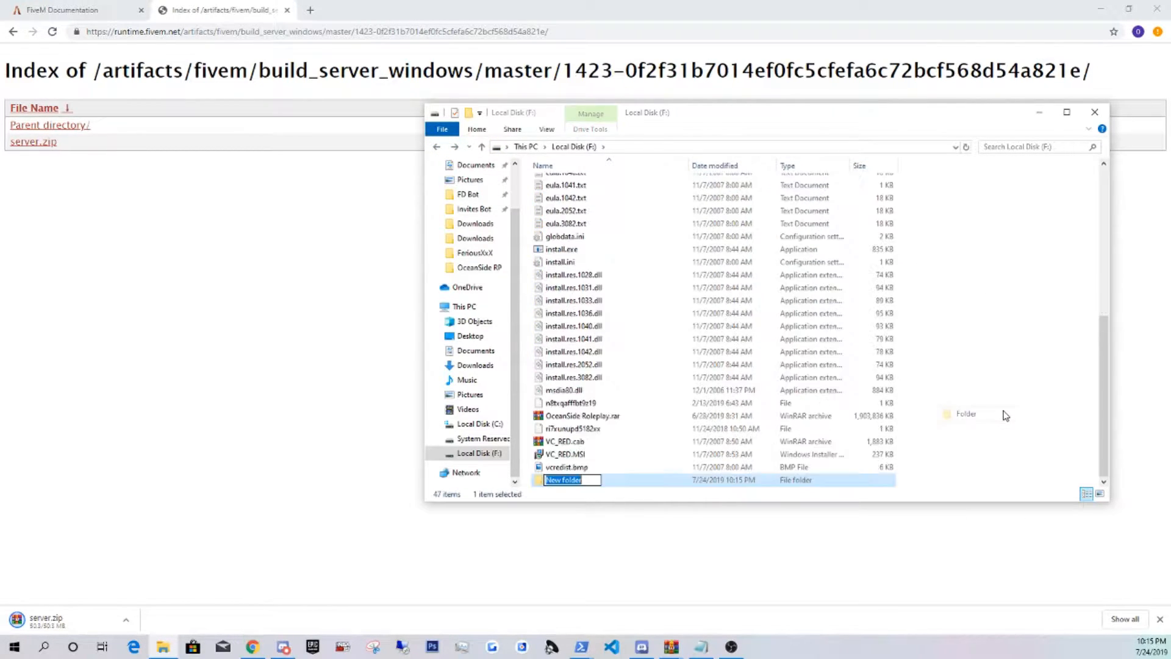
pyautogui.write('FXServer')
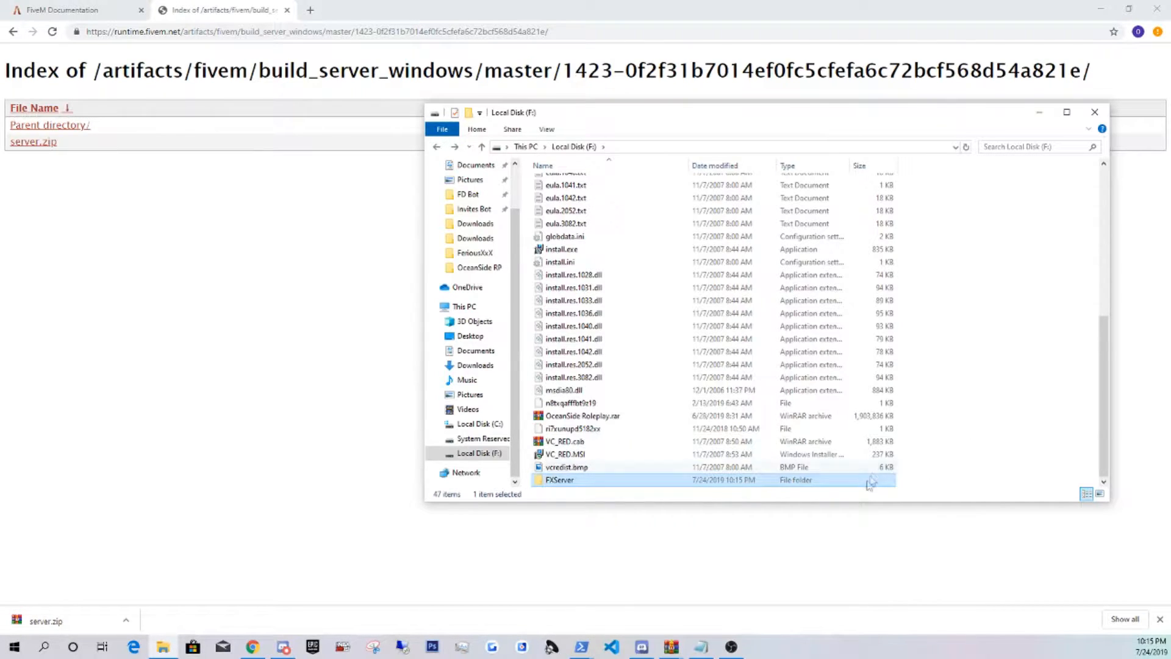
pyautogui.doubleClick(558, 480)
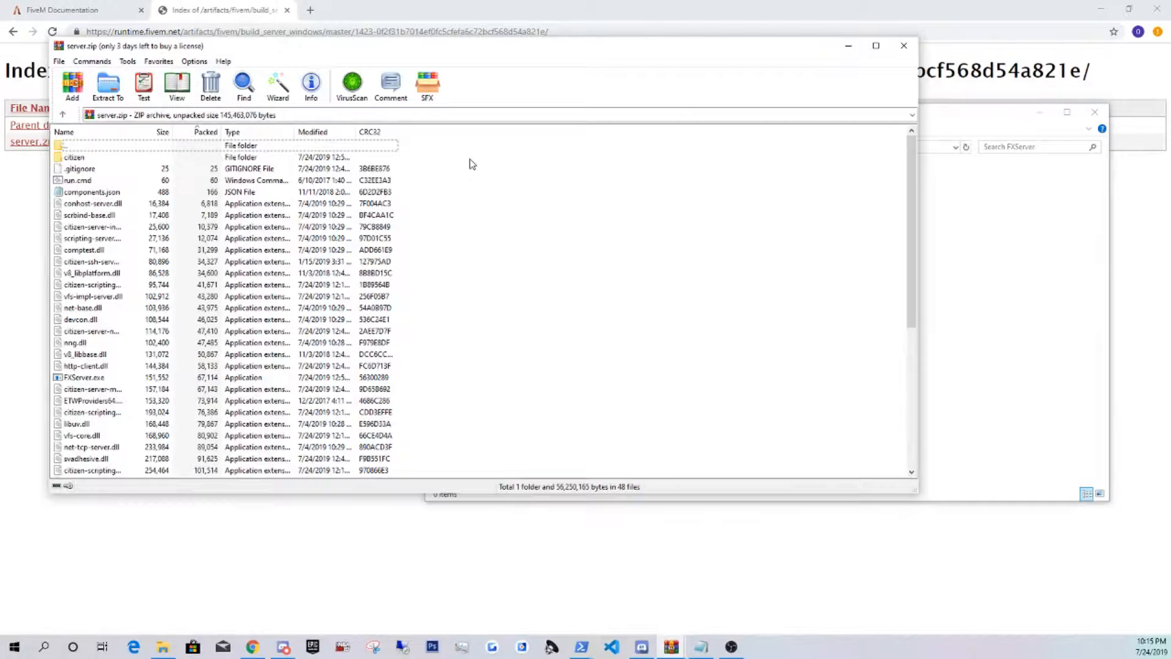
# Extract all of server.zip's contents into the FXServer folder.
pyautogui.click(107, 84)
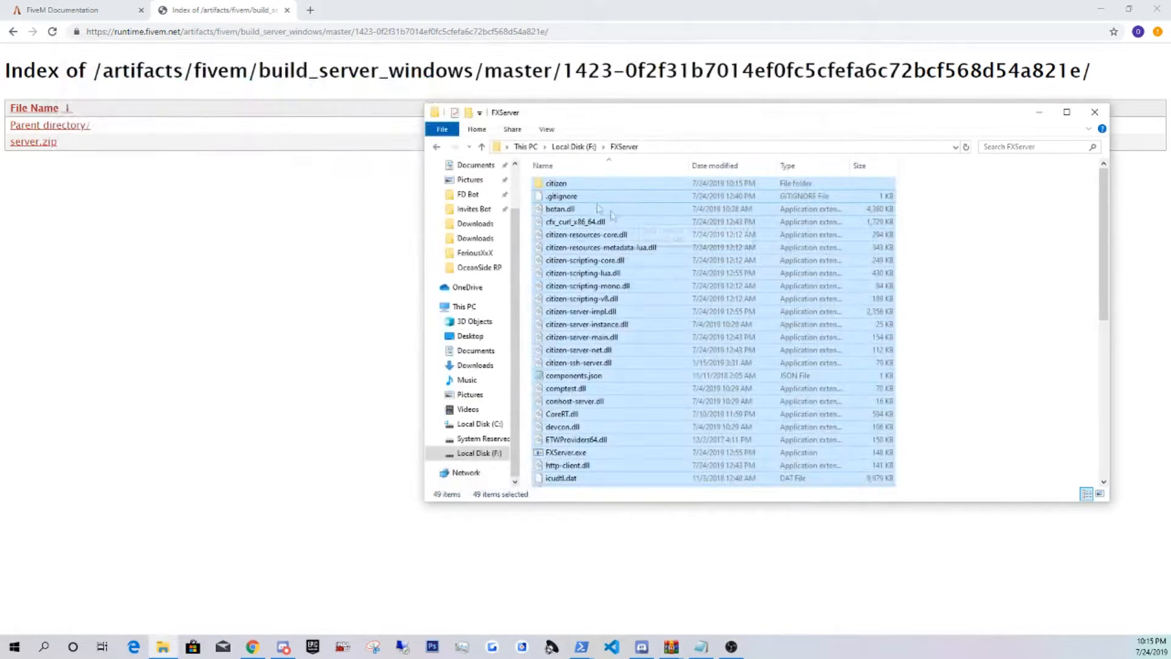
pyautogui.rightClick(560, 195)
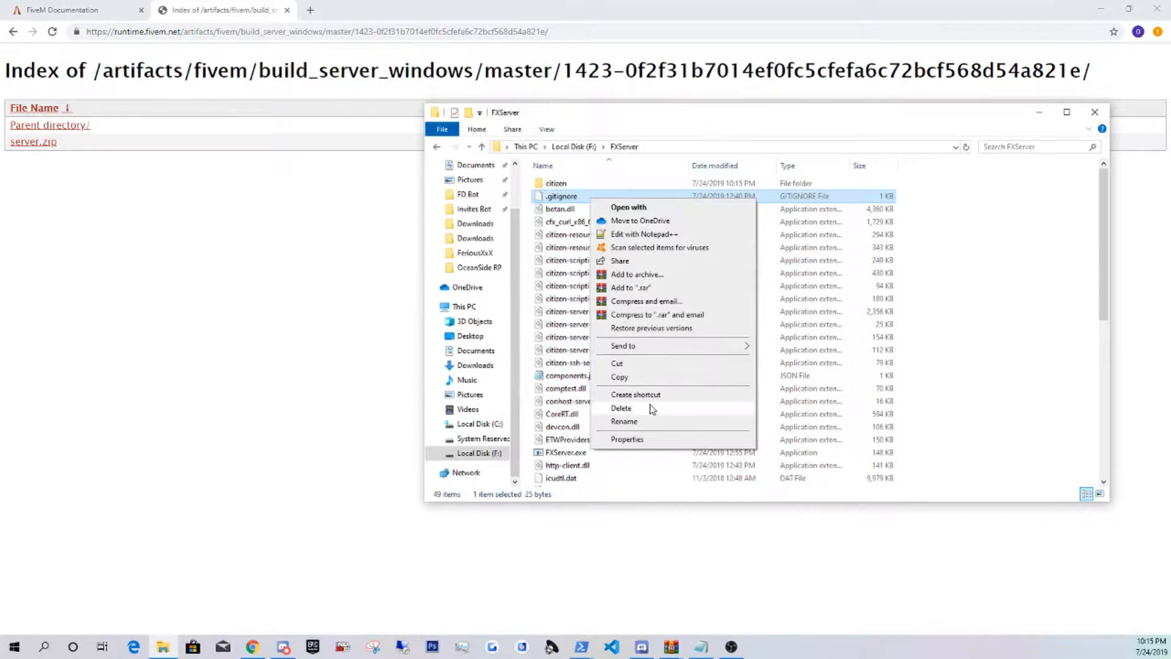
pyautogui.click(71, 10)
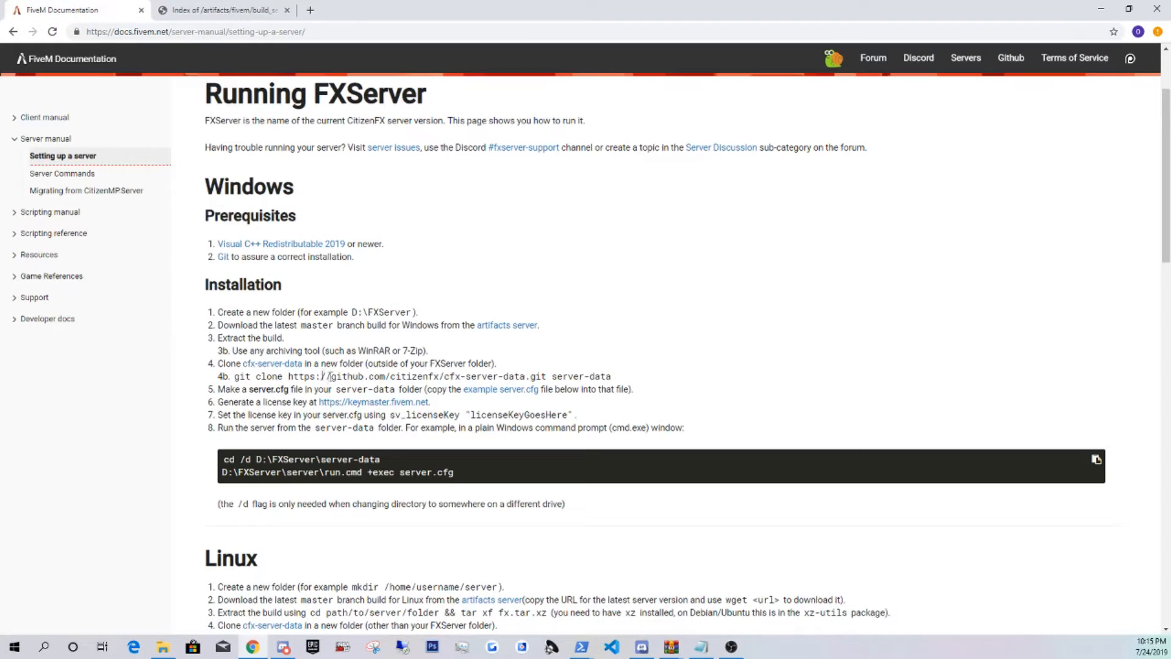
# Download the cfx-server-data repository from GitHub as a zip for extraction into FXServer.
pyautogui.click(271, 364)
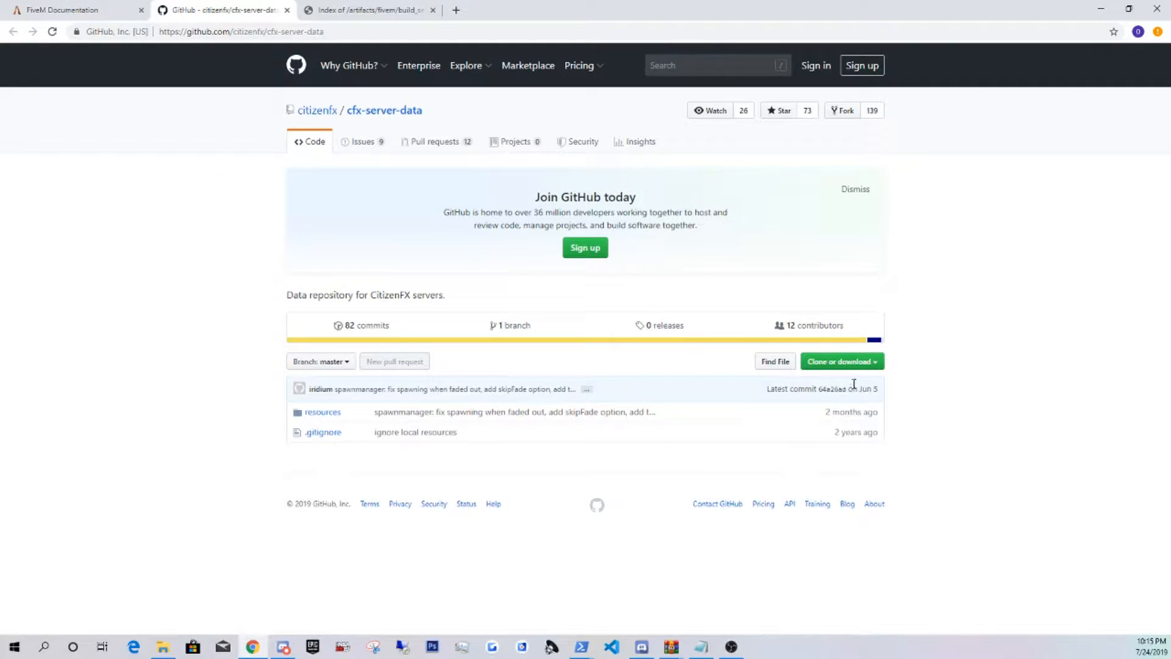
pyautogui.click(838, 361)
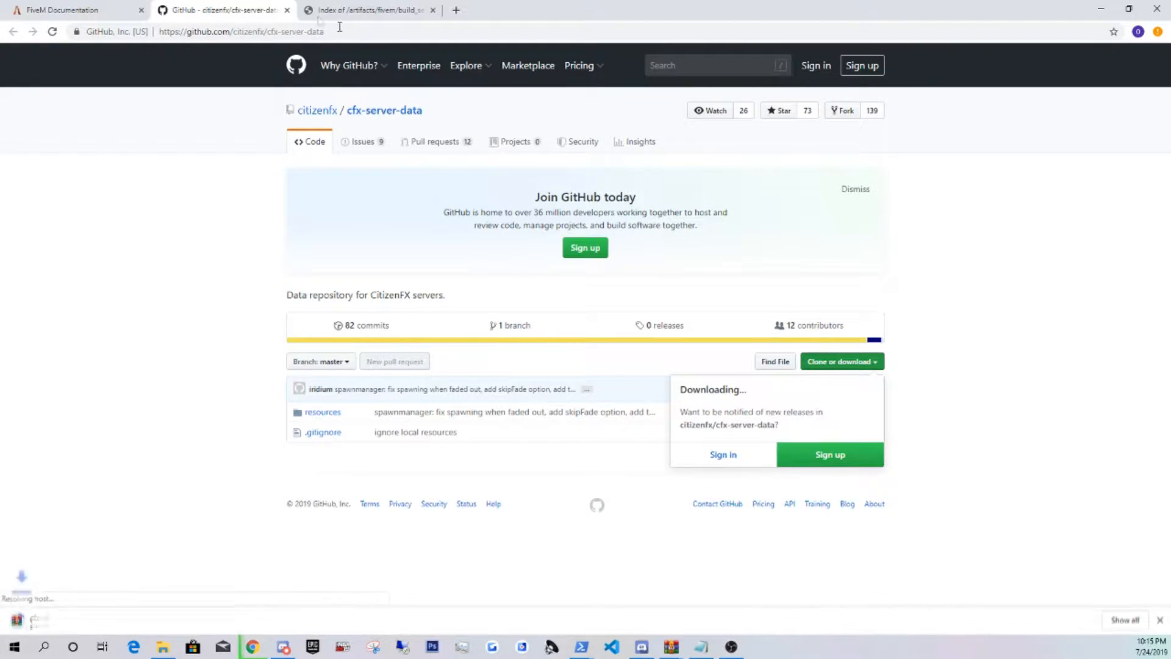
pyautogui.click(74, 9)
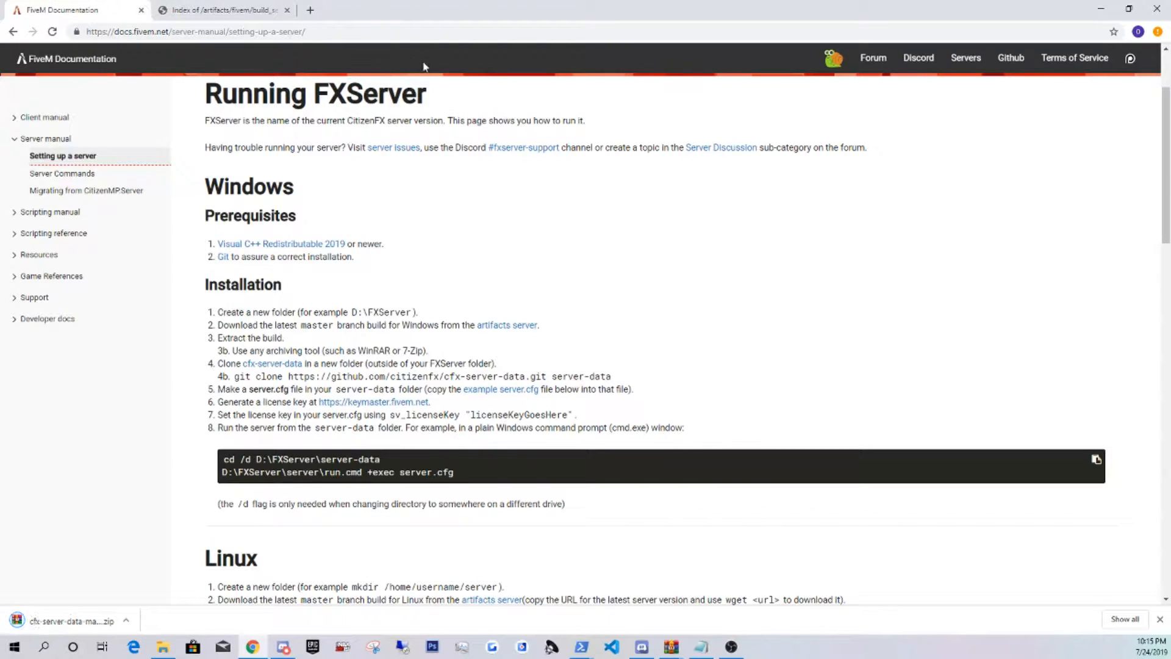
pyautogui.scroll(-3)
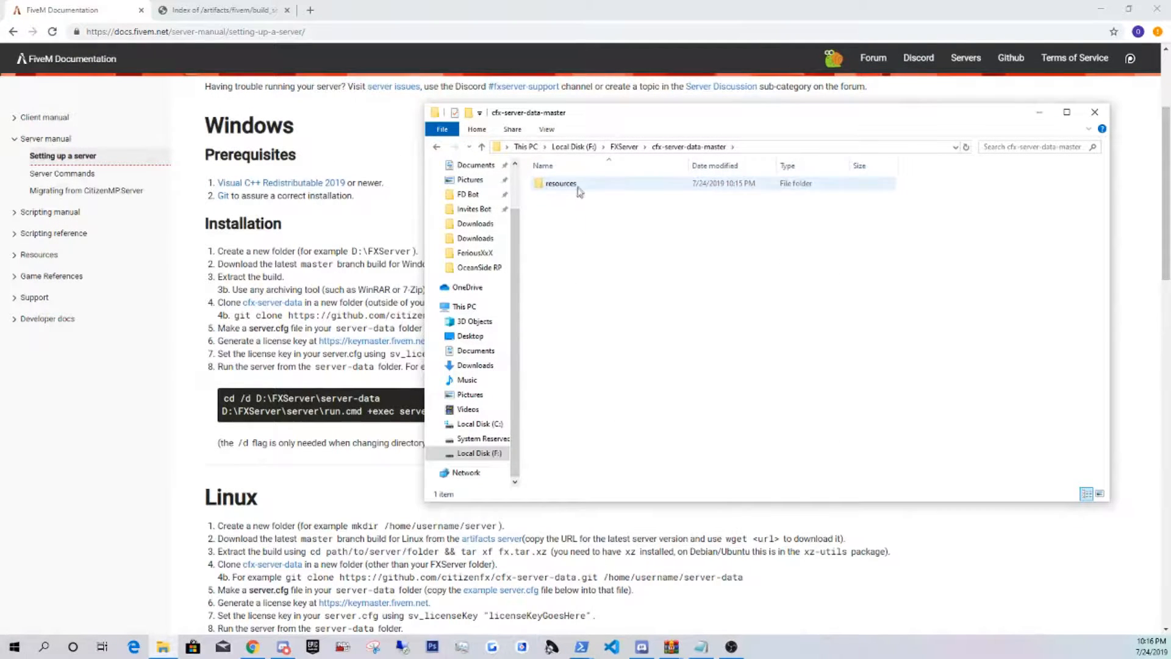
# Browse the resources folder, then return and enter cfx-server-data-master inside FXServer.
pyautogui.doubleClick(560, 183)
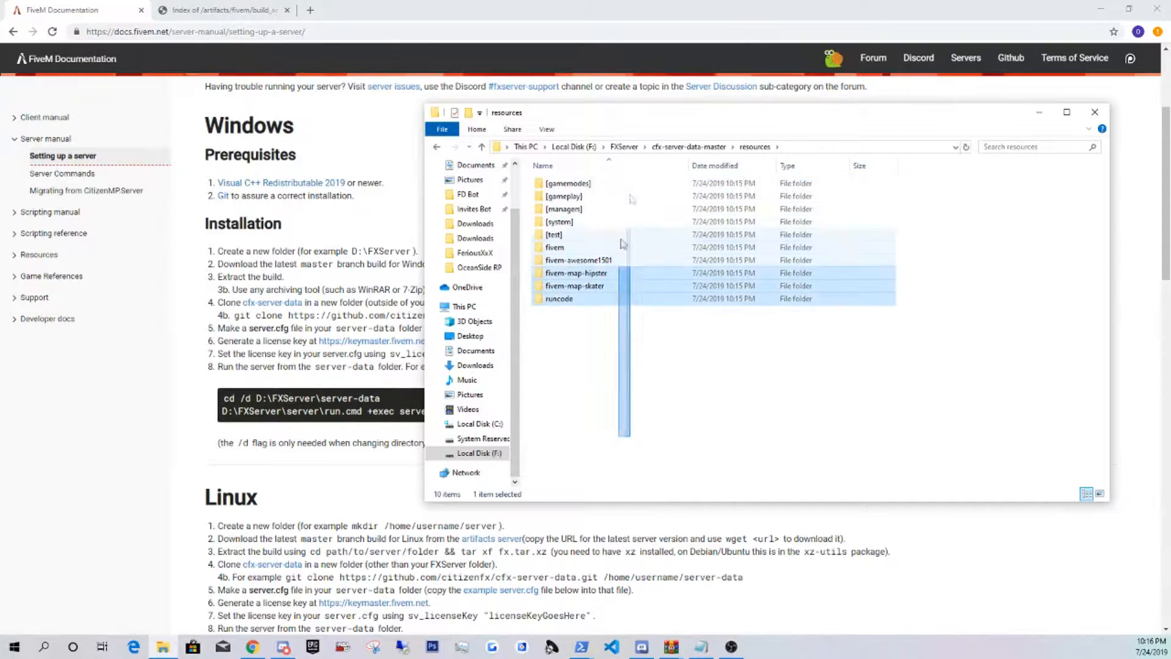
pyautogui.press('ctrl+a')
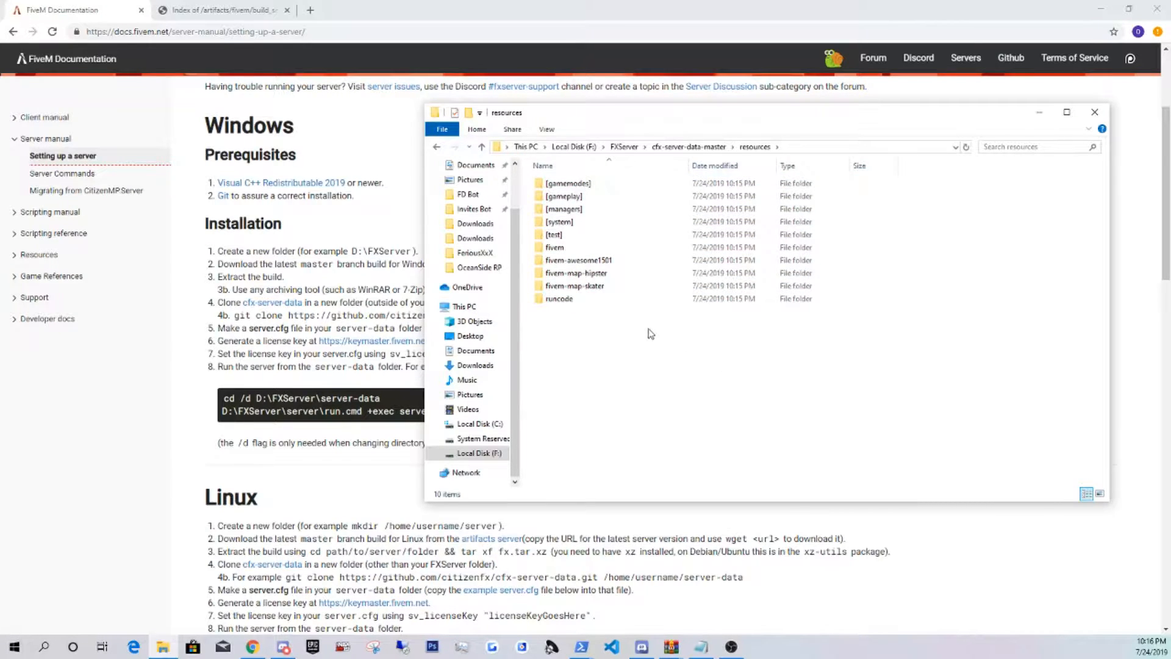
pyautogui.moveTo(657, 361)
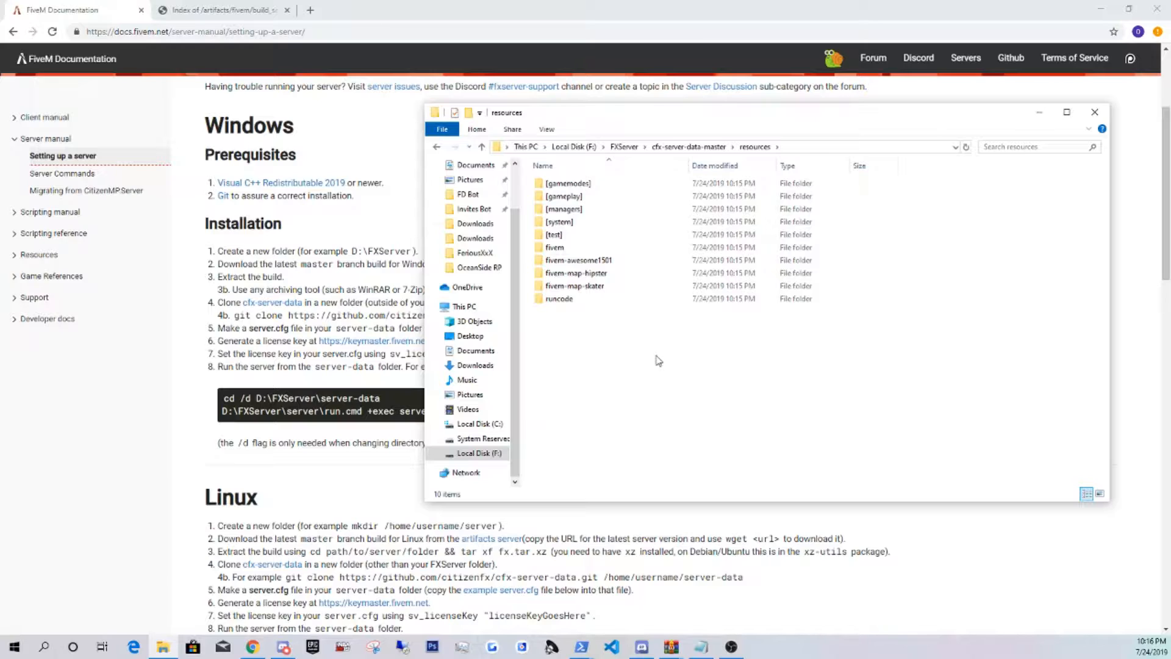
pyautogui.moveTo(683, 373)
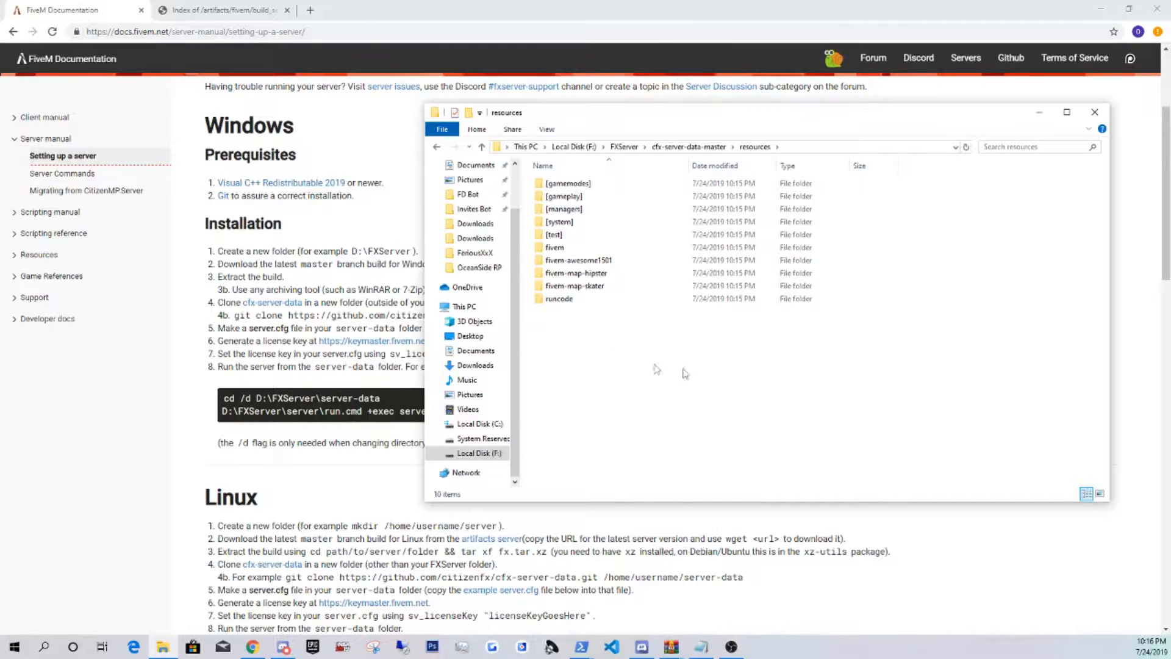
pyautogui.moveTo(662, 404); pyautogui.dragTo(858, 426)
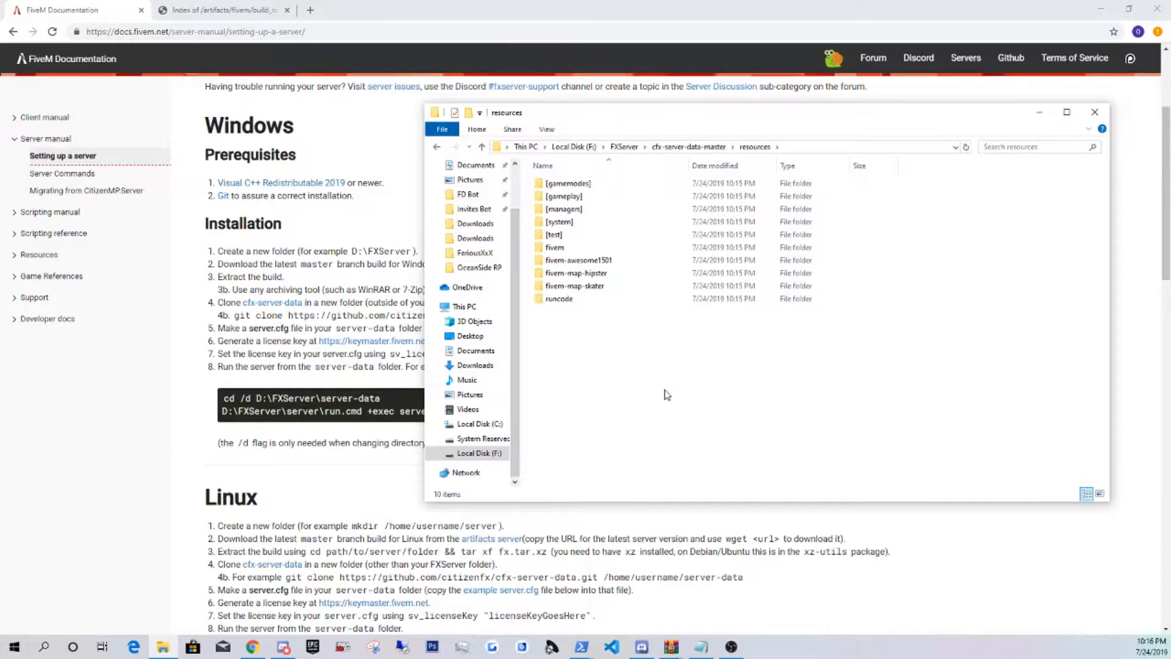
pyautogui.moveTo(436, 147)
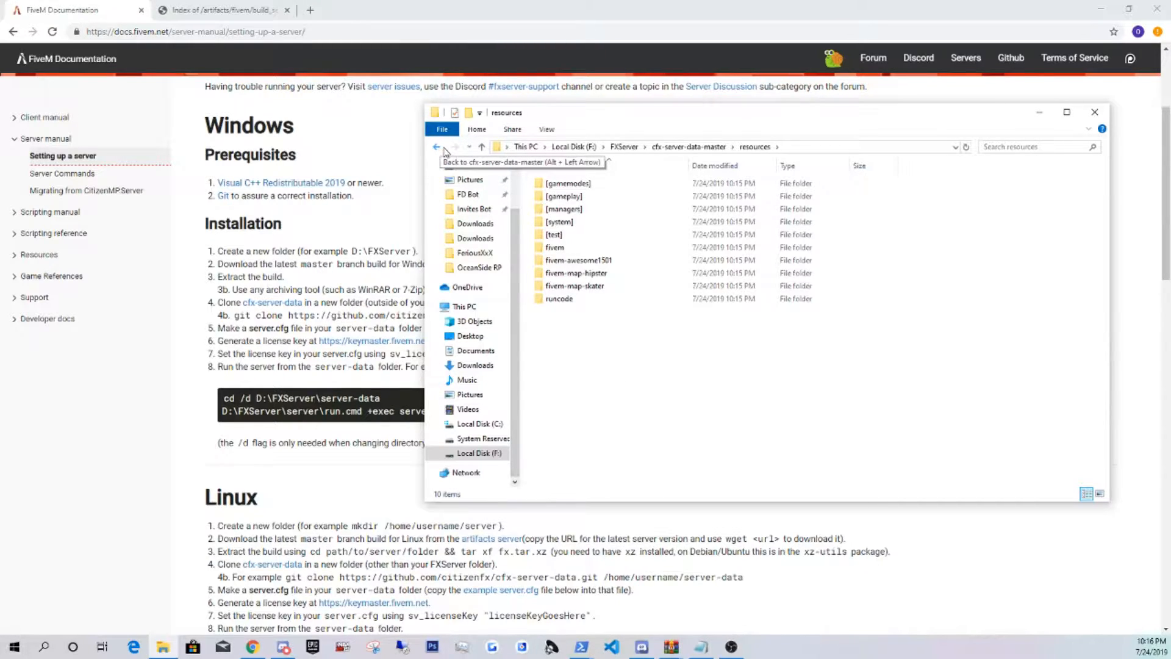
pyautogui.click(436, 146)
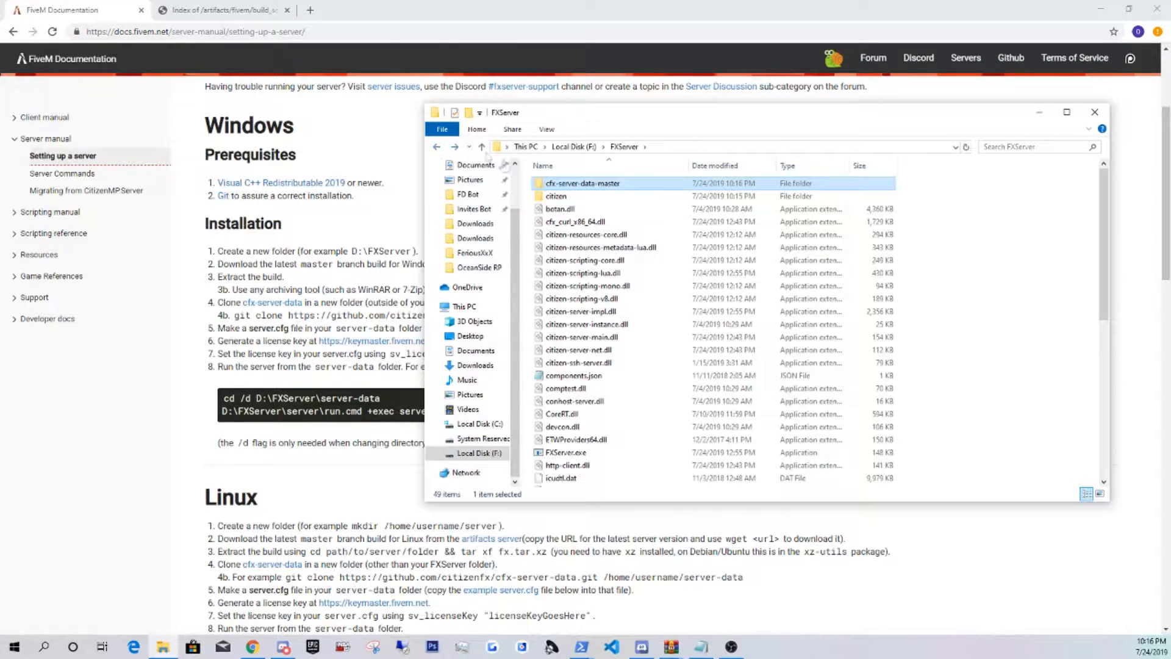
pyautogui.doubleClick(584, 183)
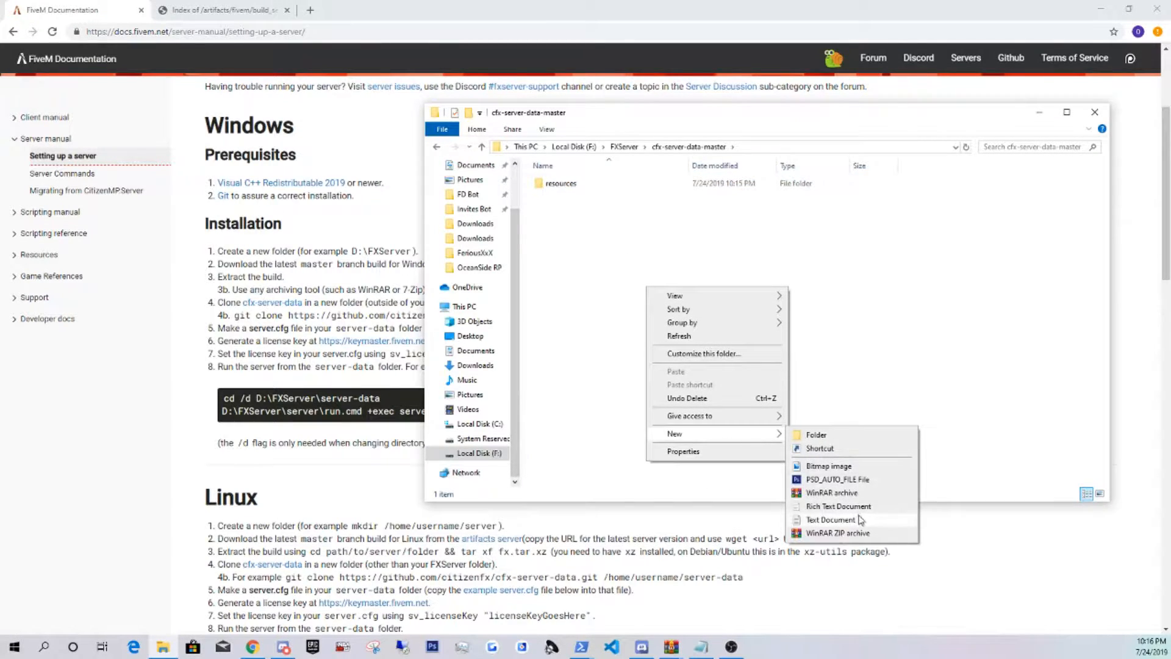
# Create a new text document in cfx-server-data-master to become server.cfg.
pyautogui.click(829, 520)
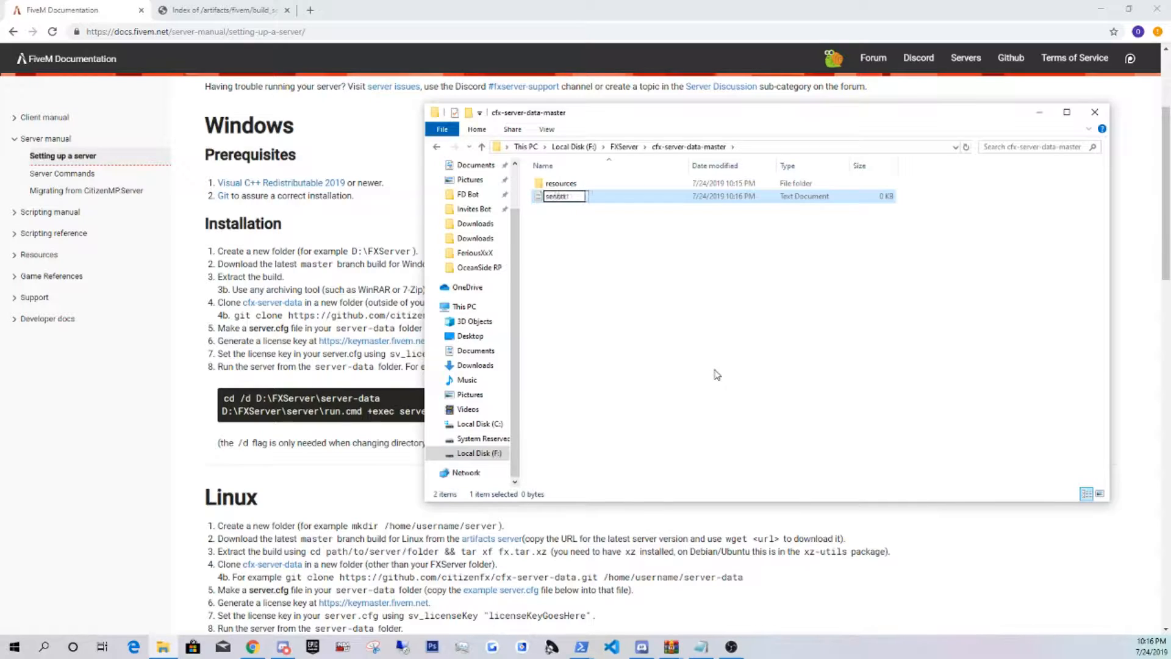
pyautogui.write('server.t')
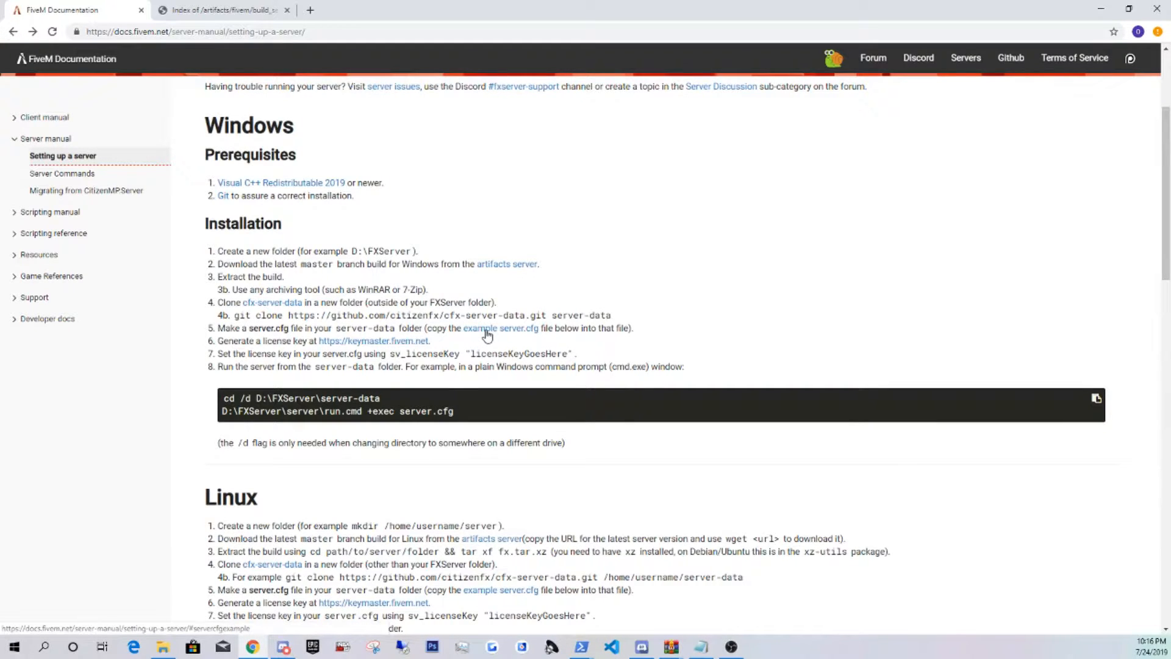
# Bring up the guide's example server.cfg block ready to copy.
pyautogui.click(500, 328)
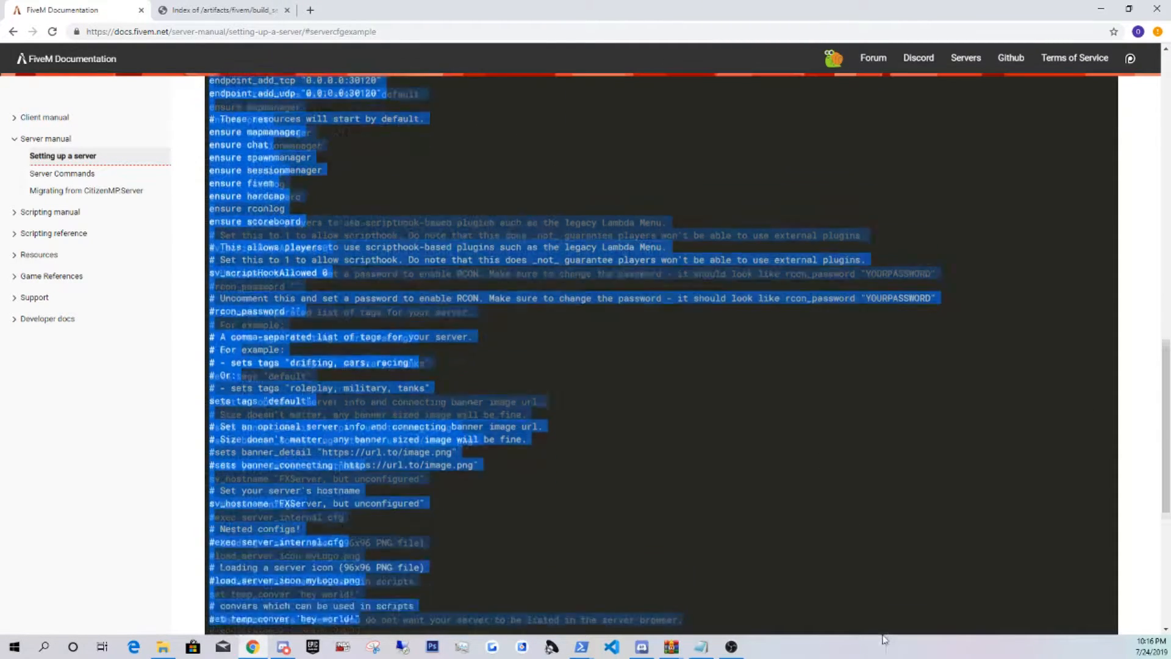
pyautogui.scroll(-3)
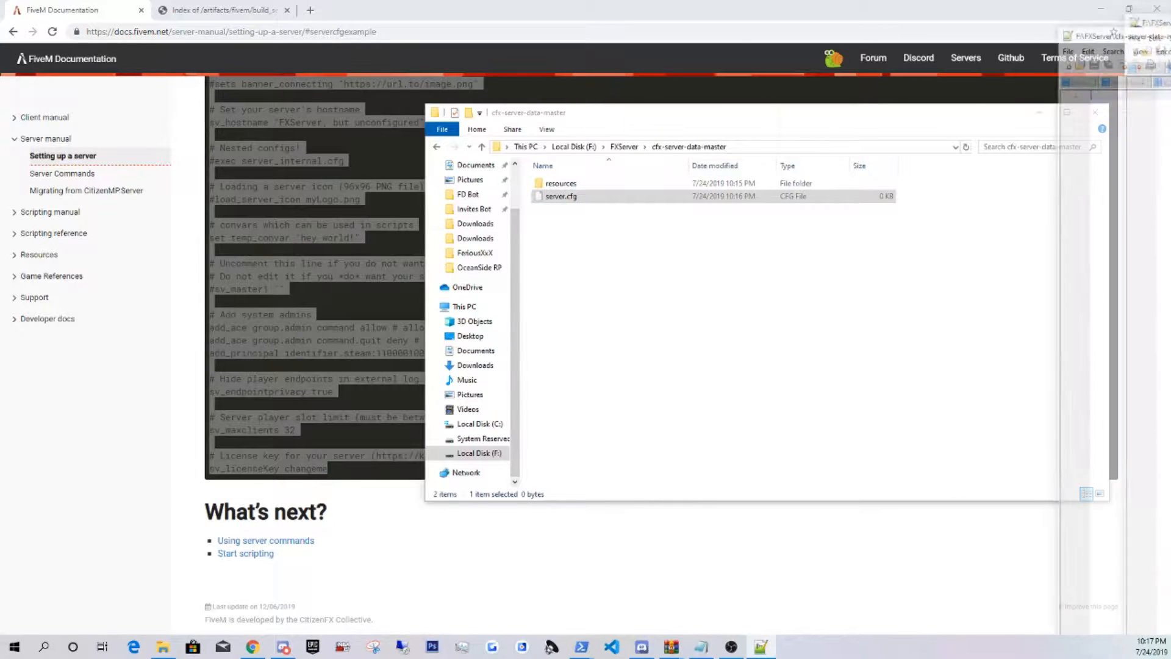
# Paste the example config into server.cfg and set sv_hostname to the custom 'Playground' server name.
pyautogui.doubleClick(560, 195)
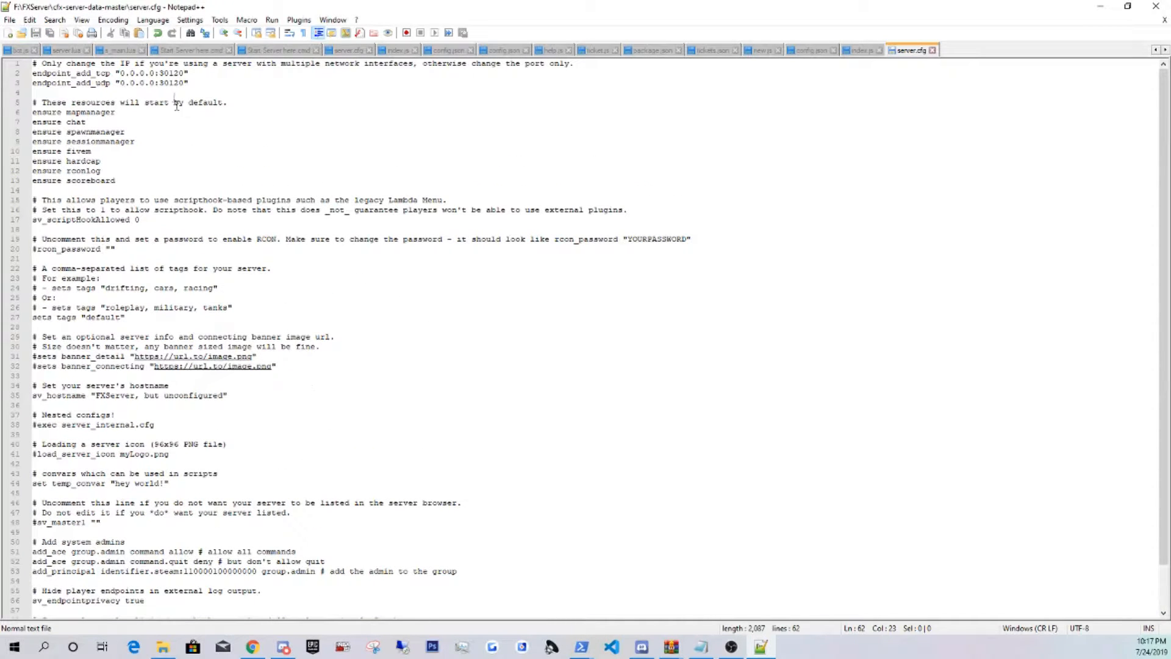
pyautogui.scroll(-3)
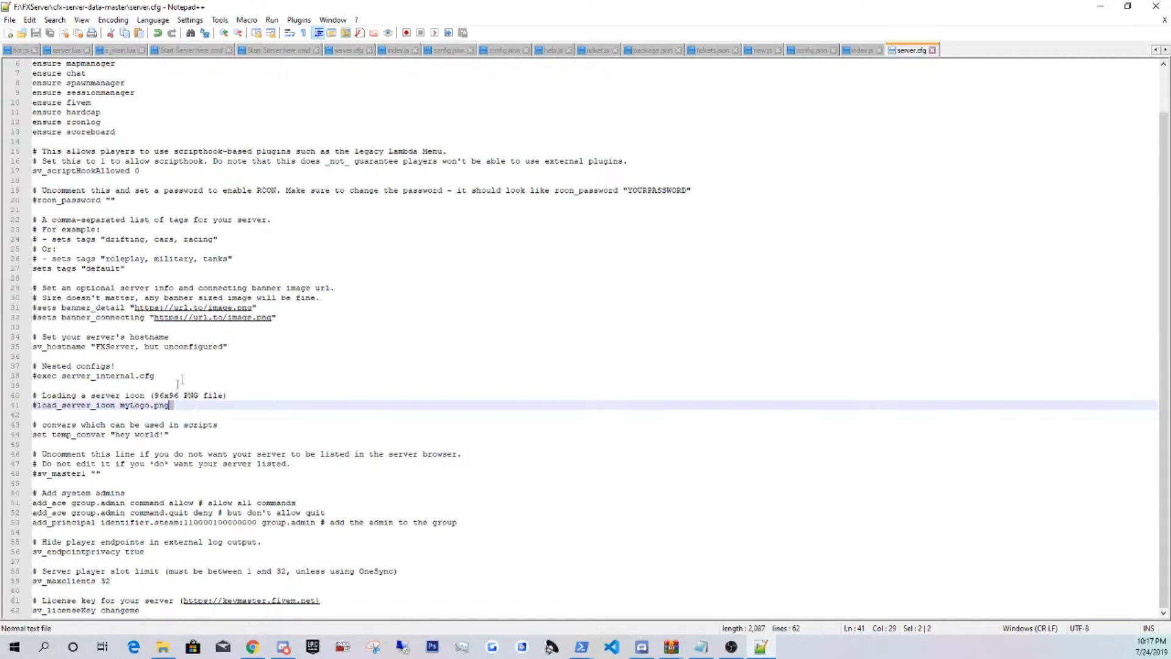
pyautogui.click(155, 376)
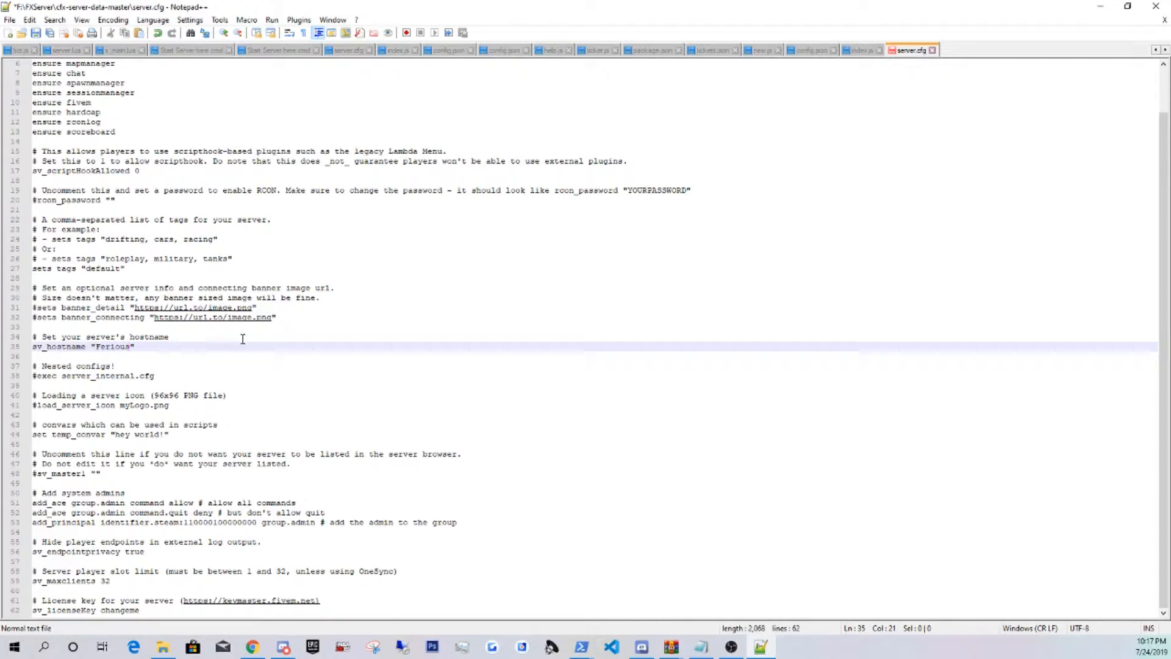
pyautogui.write("'s Play")
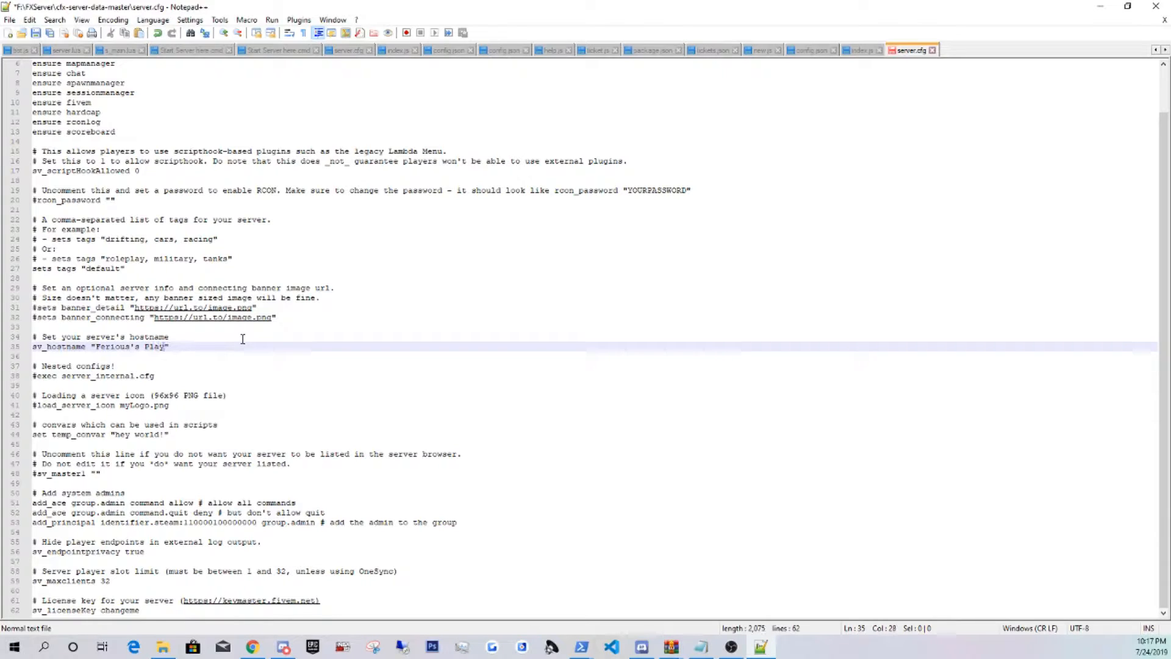
pyautogui.write('ground')
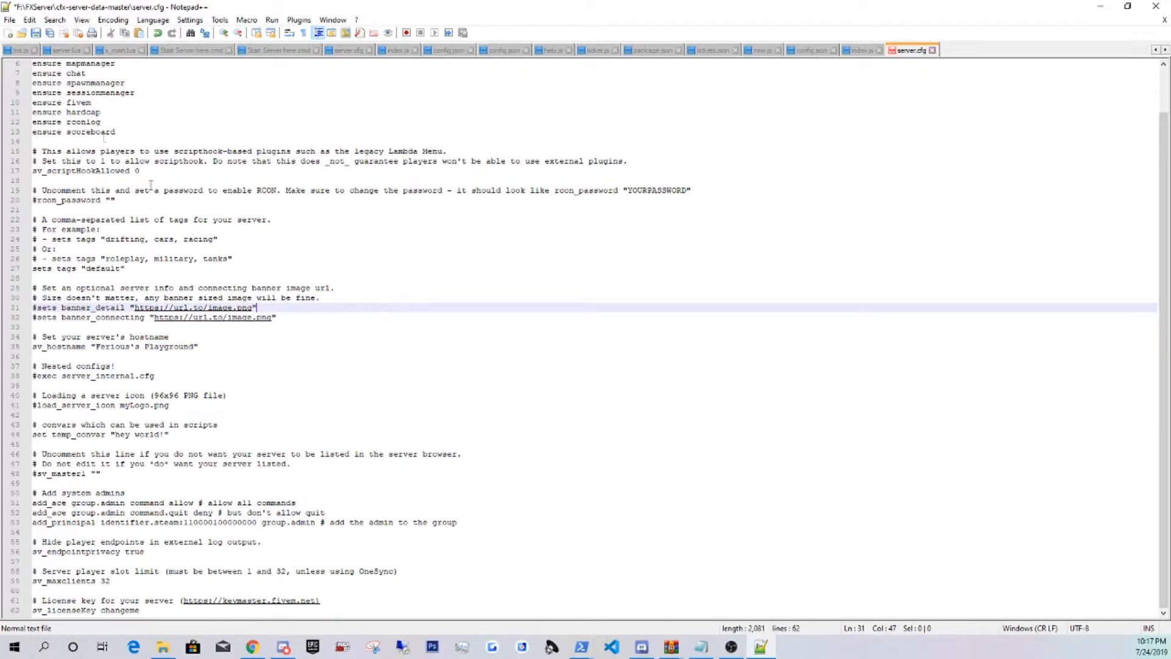
pyautogui.click(9, 19)
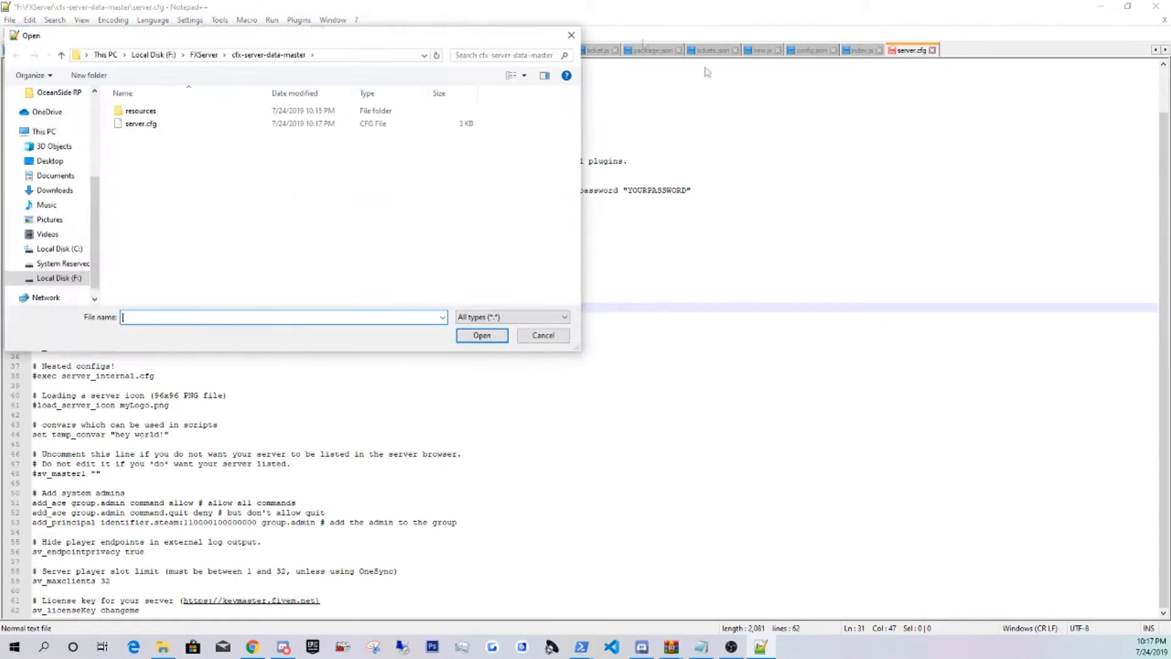
pyautogui.click(543, 335)
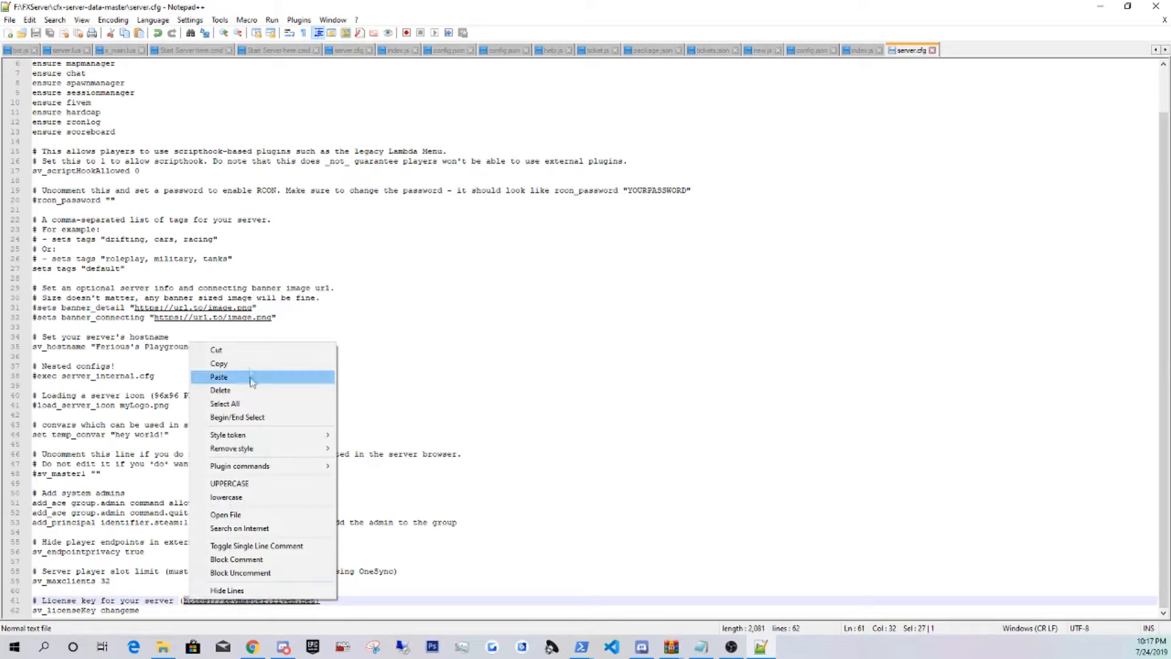
# Follow the keymaster address from server.cfg in a new tab and sign in to FiveM.
pyautogui.click(251, 646)
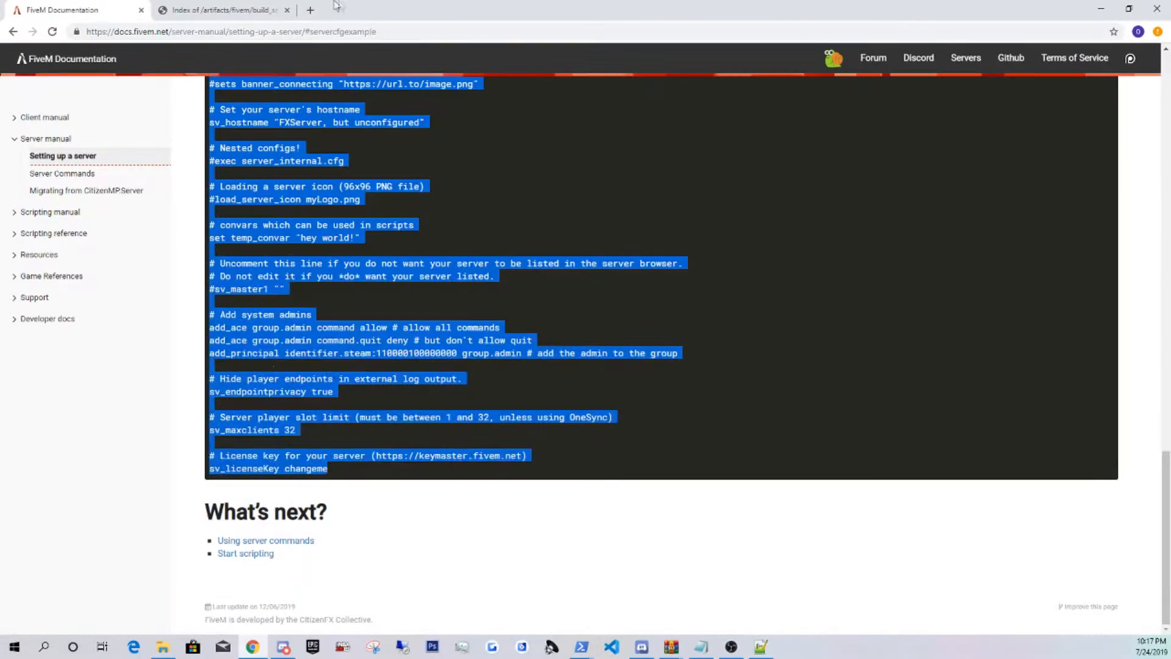
pyautogui.click(308, 10)
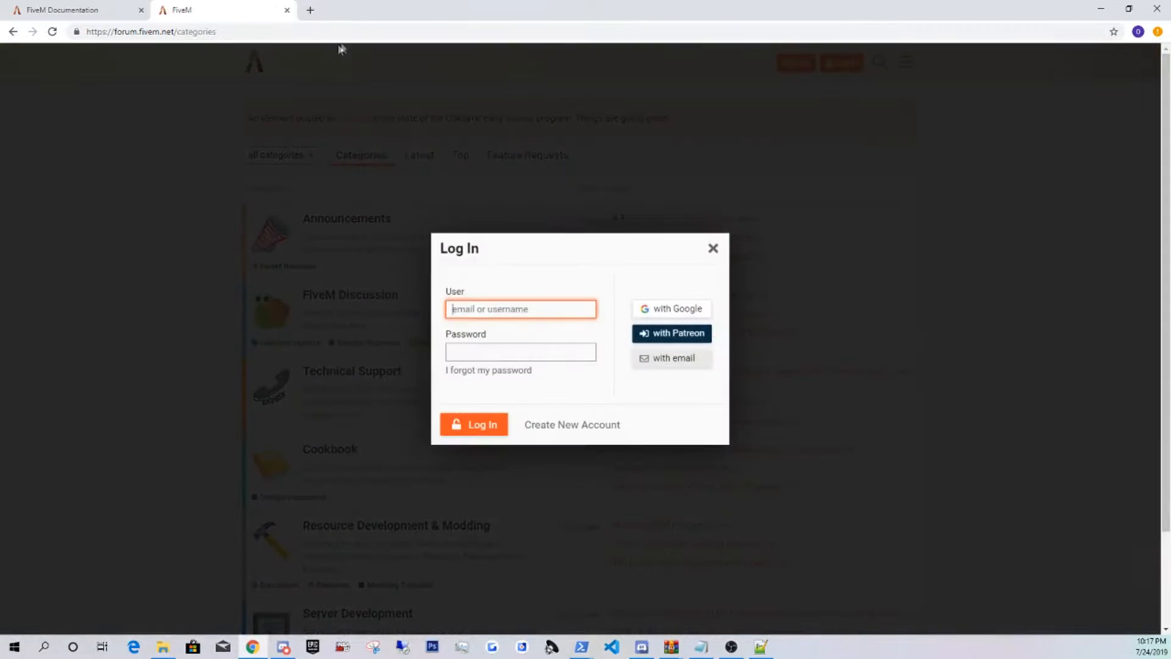
pyautogui.click(677, 309)
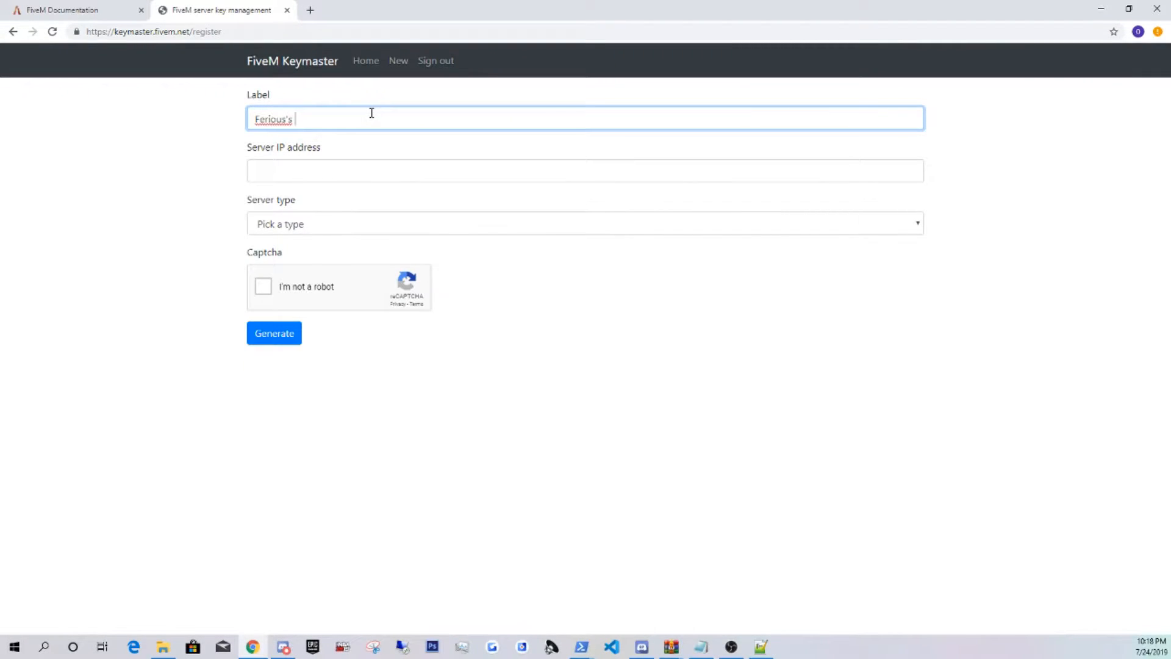
# Label the key 'Playground', set server type to Home hosted, and move to the IP address field.
pyautogui.write('Playg')
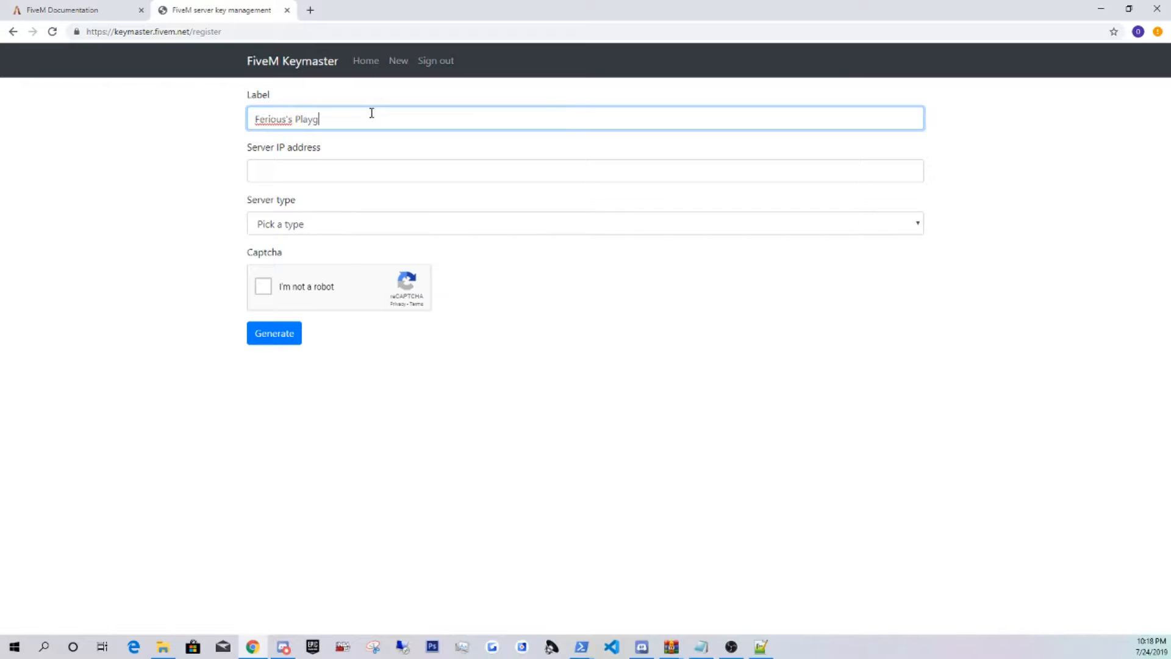
pyautogui.write('round')
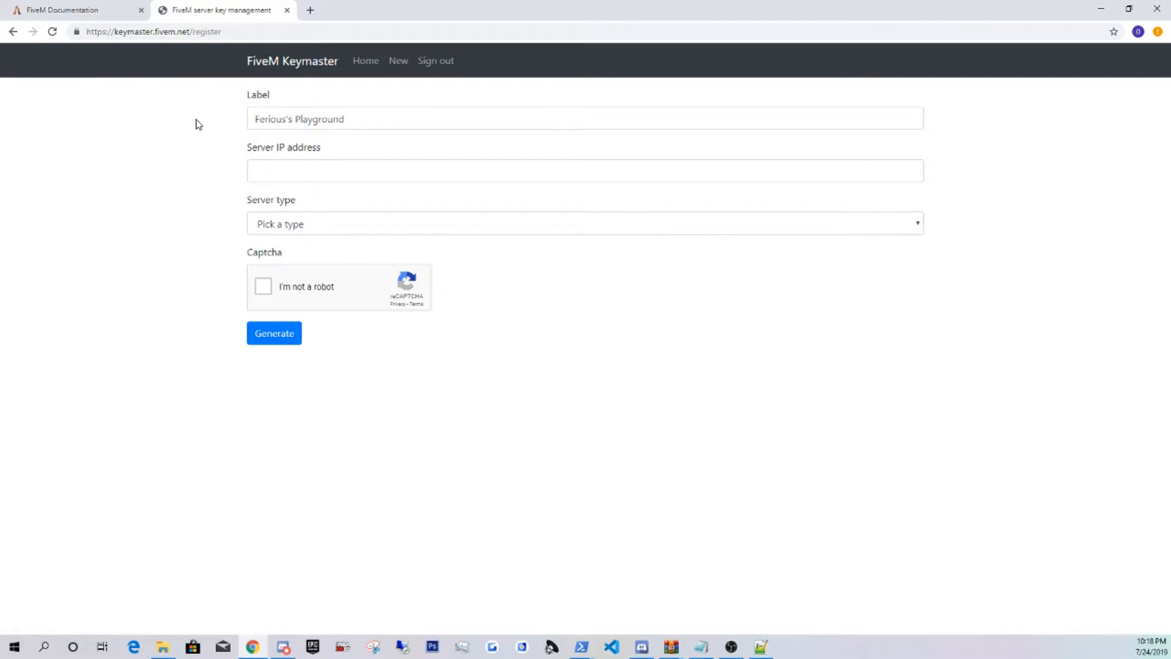
pyautogui.click(585, 171)
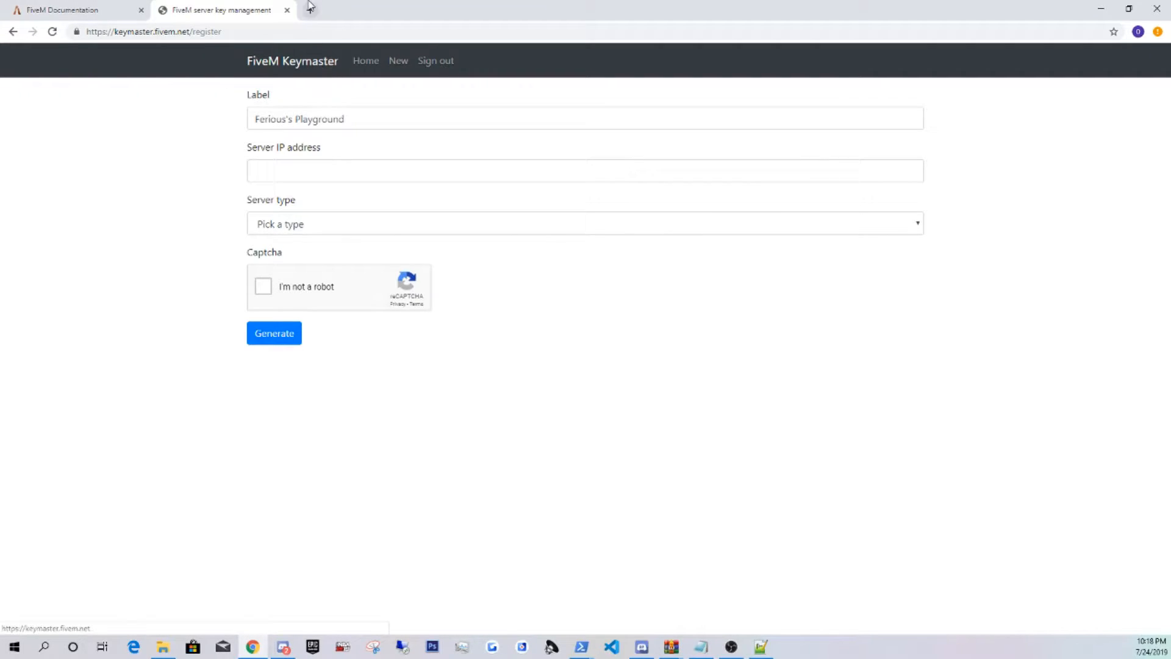
pyautogui.click(585, 223)
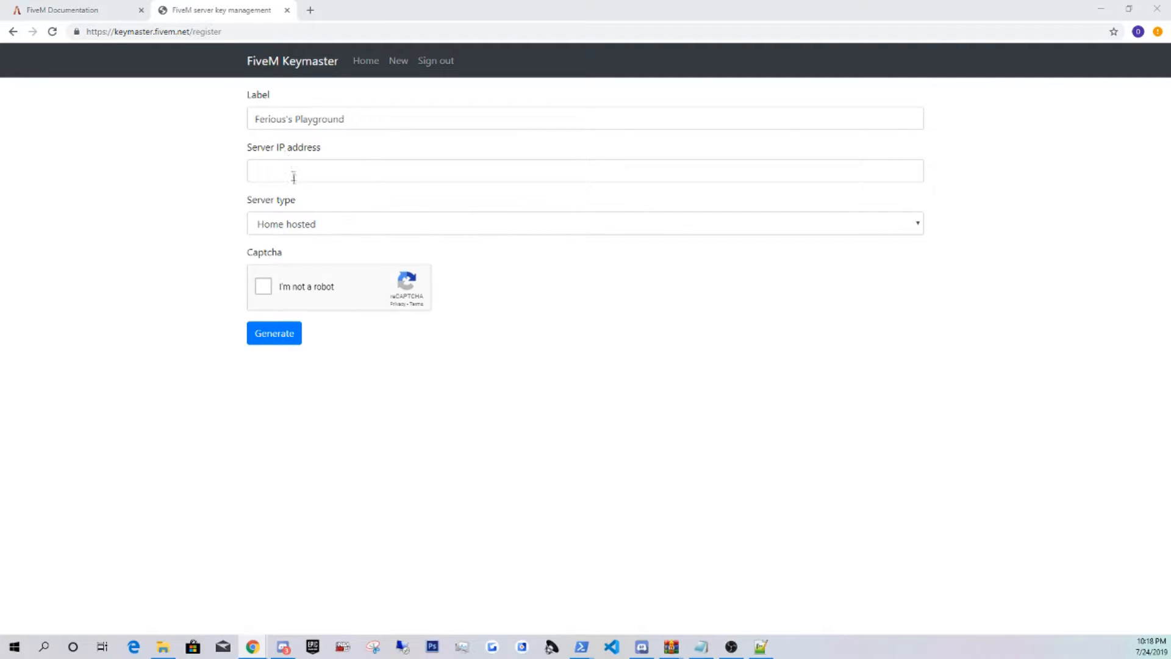
pyautogui.click(273, 331)
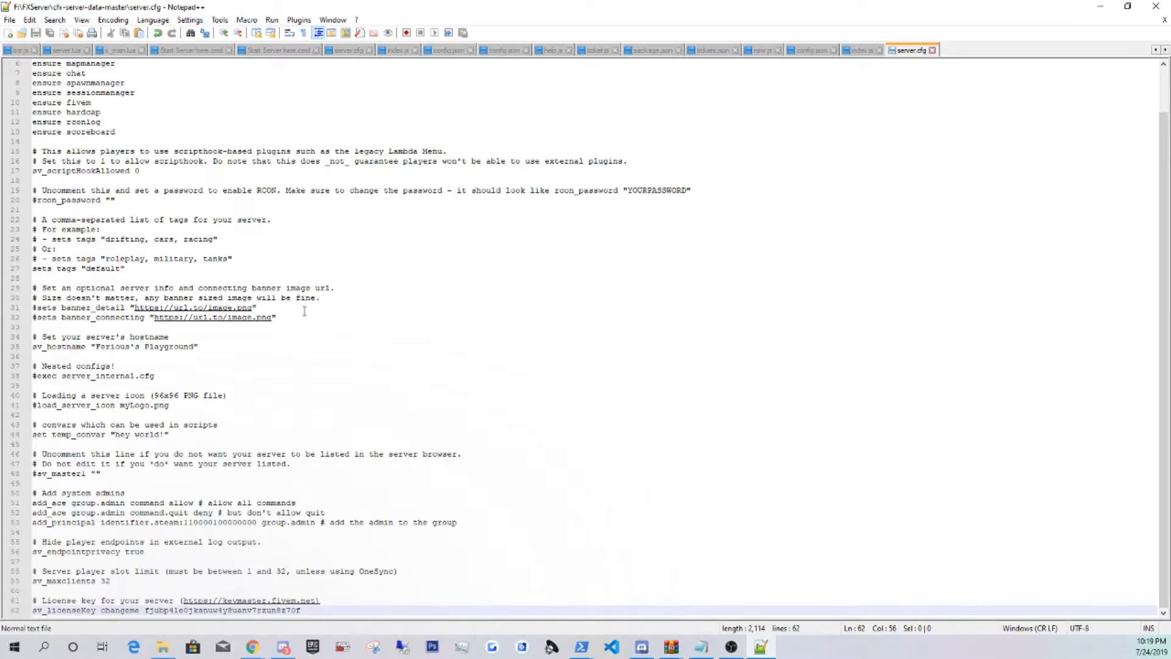
# Review server.cfg around the sv_licenseKey line before saving and closing it.
pyautogui.scroll(3)
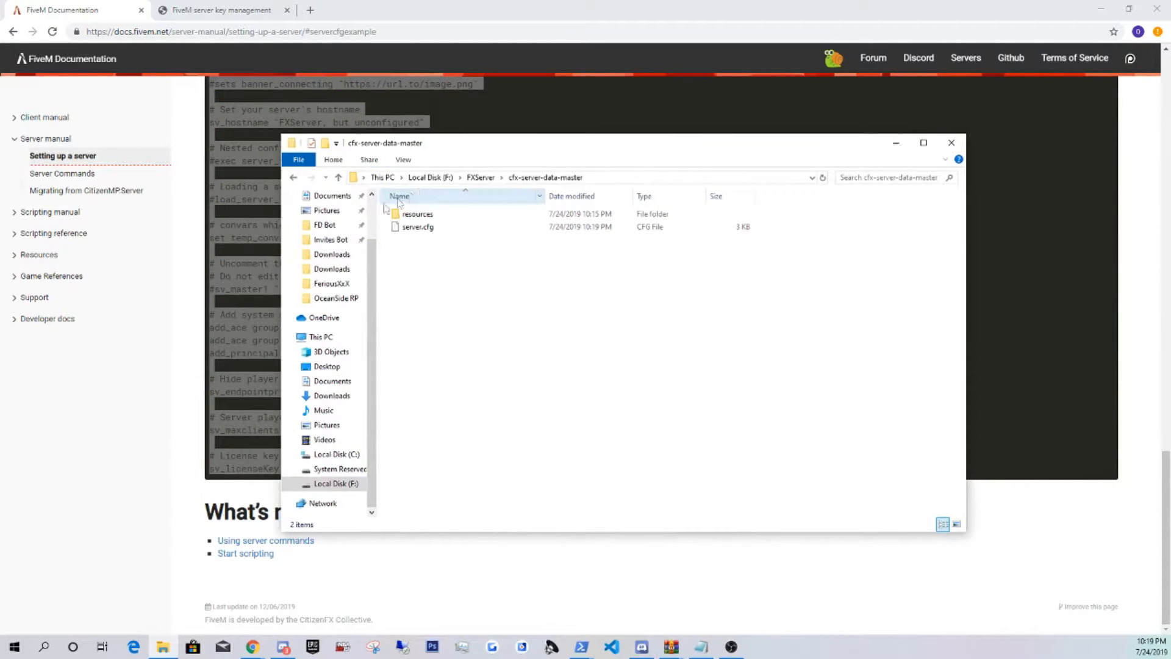
# Create a new starter.bat file in the FXServer folder and open it for editing.
pyautogui.click(481, 177)
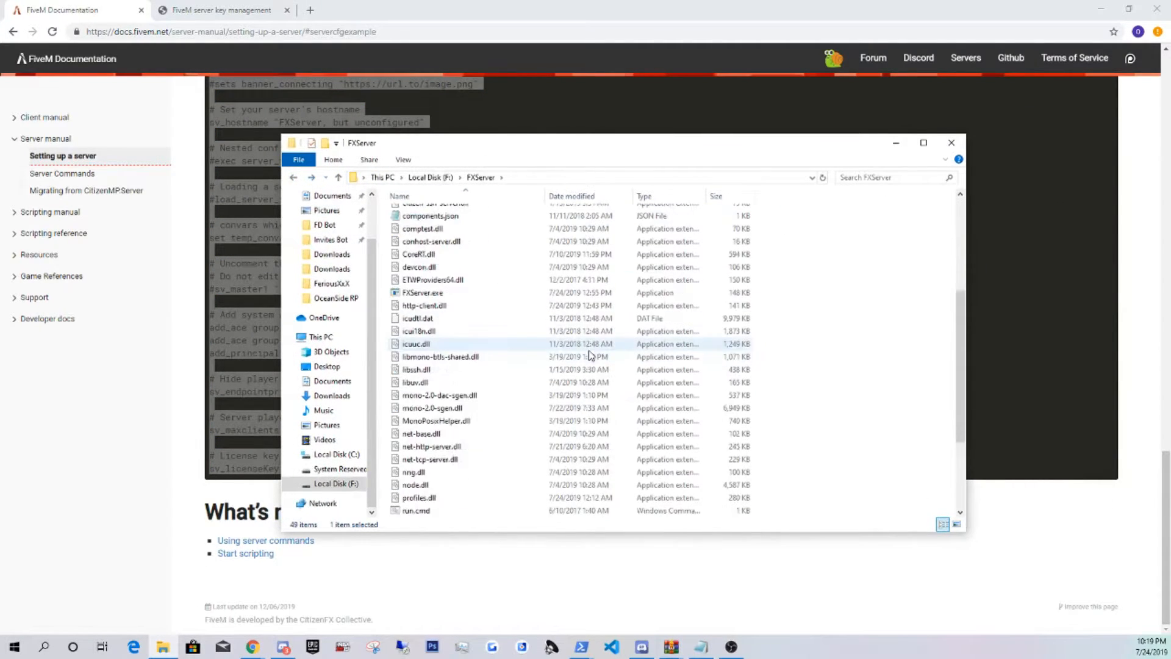
pyautogui.rightClick(590, 355)
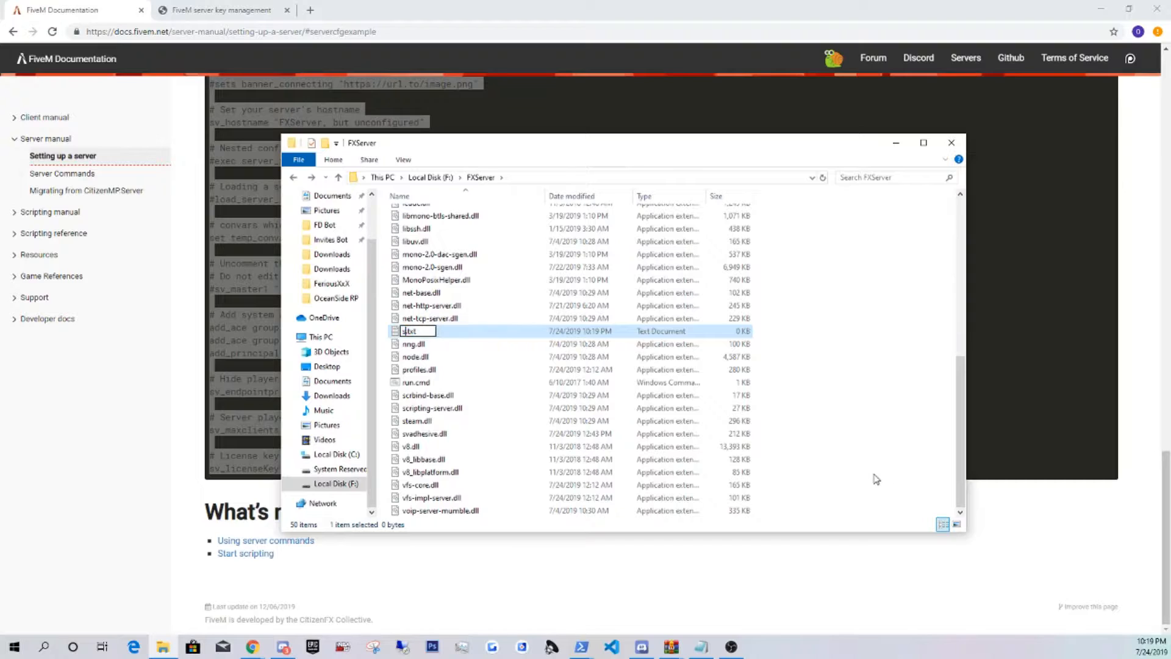
pyautogui.write('starter.txt')
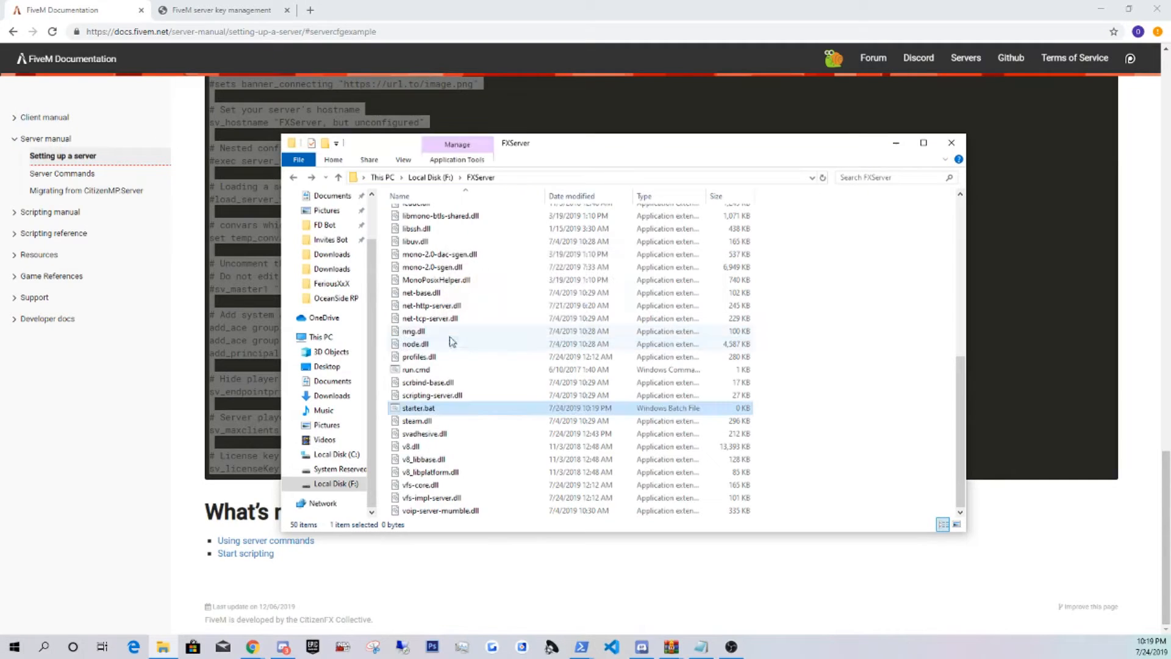
pyautogui.rightClick(418, 408)
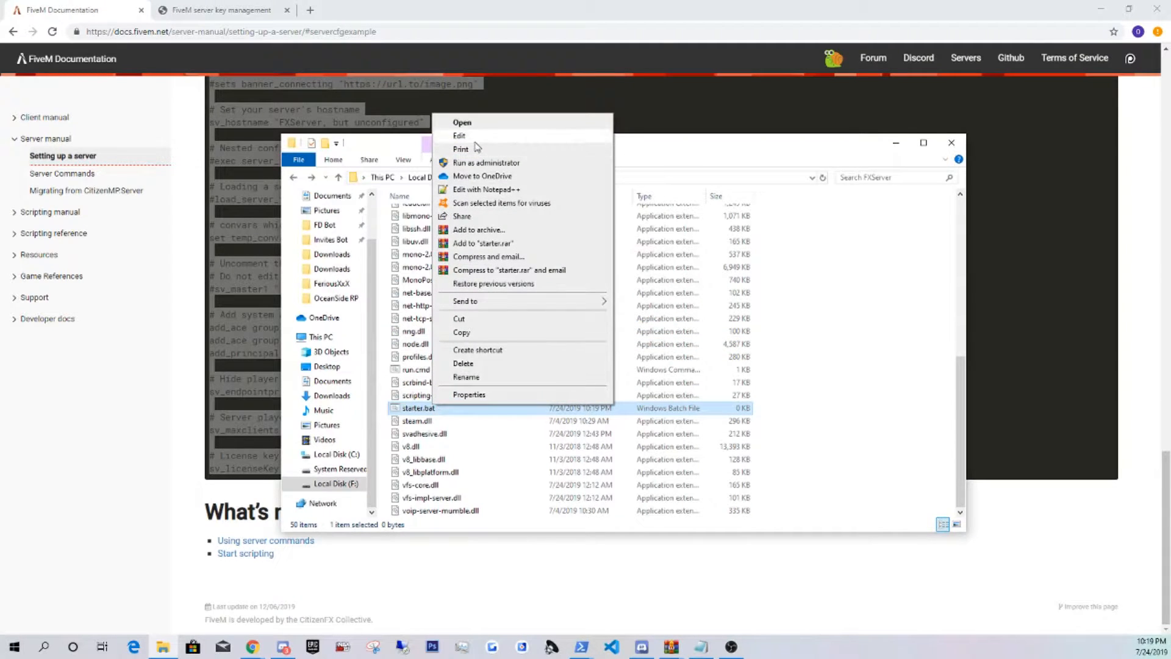
pyautogui.click(460, 136)
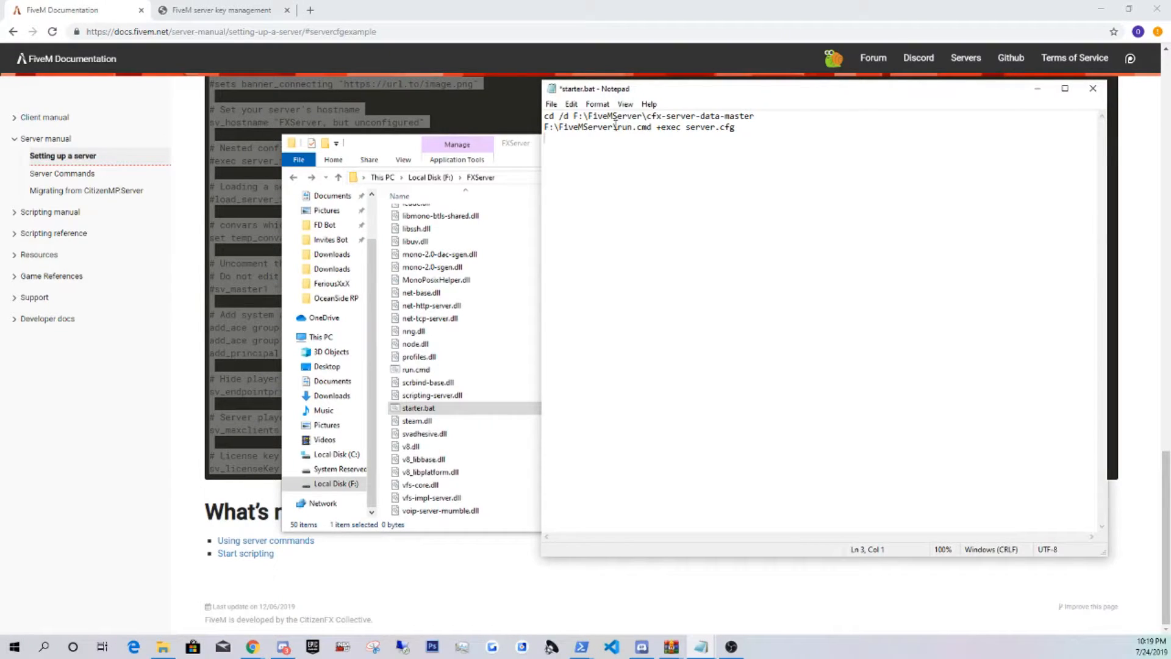
# Replace the wrong folder name in both starter.bat paths with FXServer.
pyautogui.doubleClick(614, 116)
pyautogui.write('X')
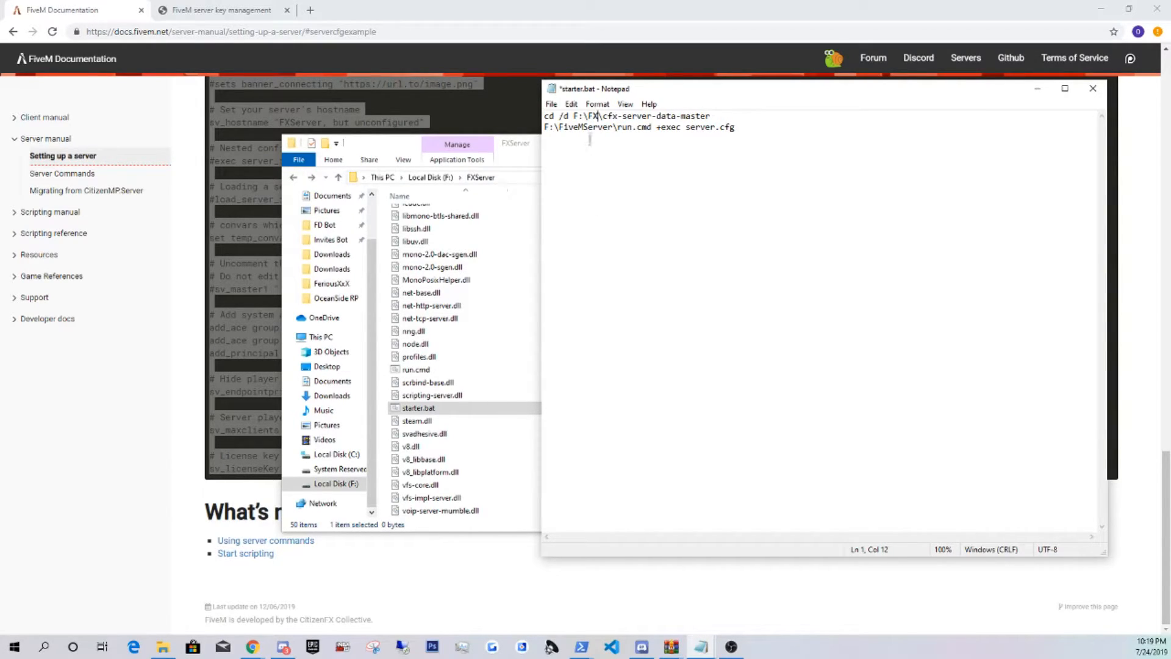
pyautogui.write('Serve')
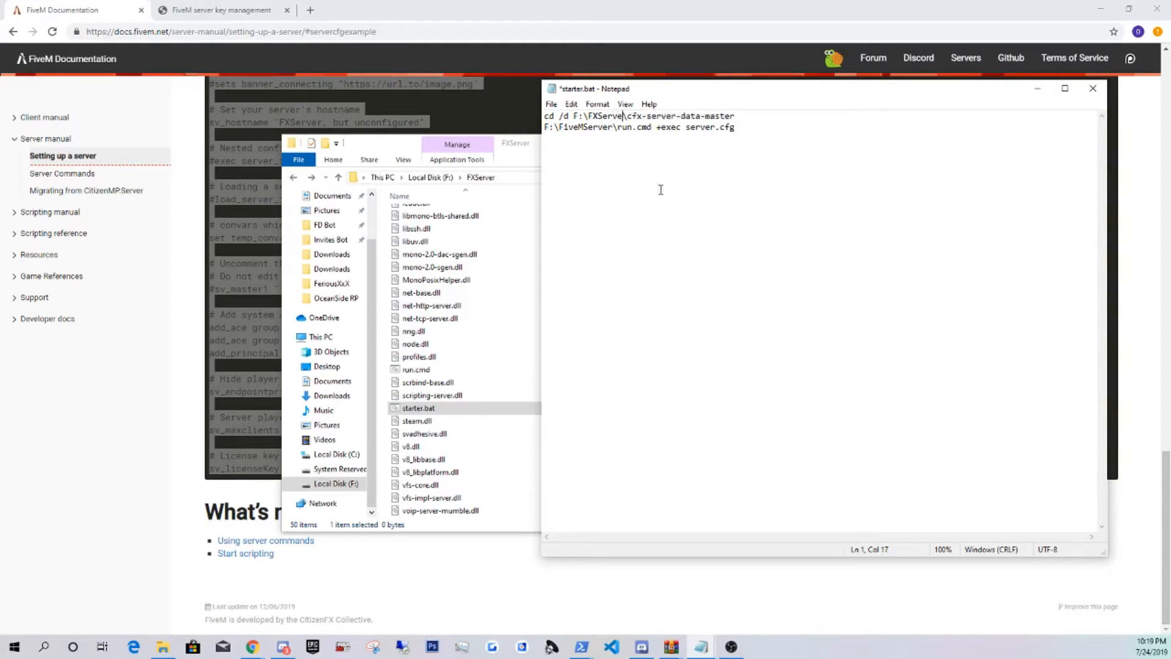
pyautogui.doubleClick(608, 116)
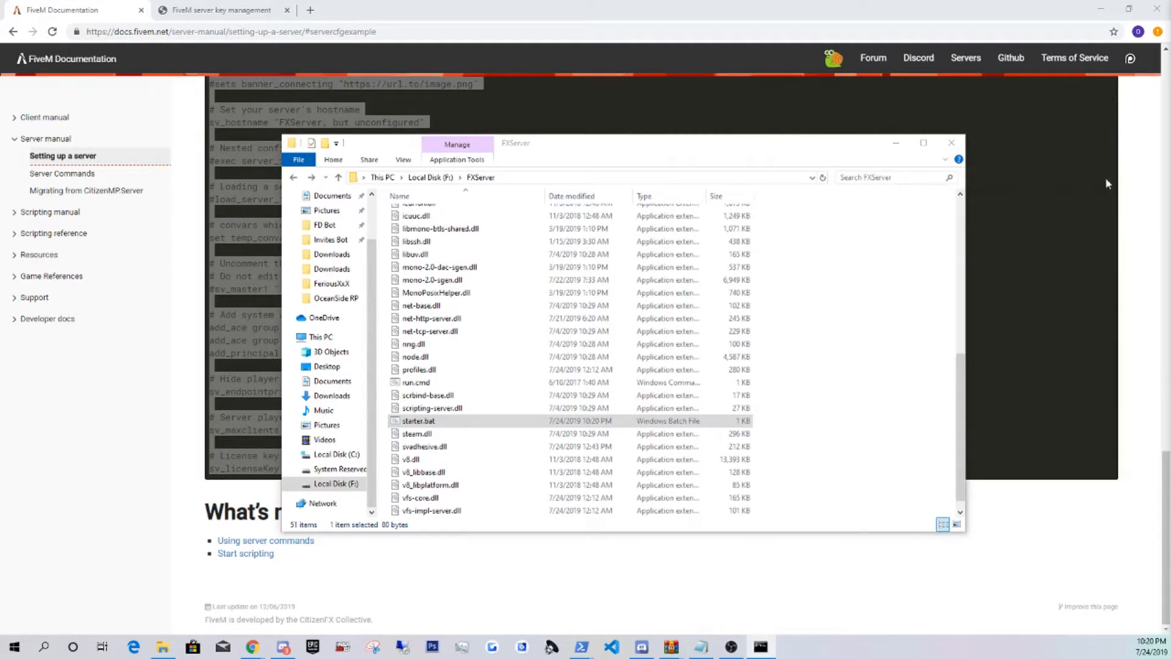
# Launch the server with starter.bat and allow it through Windows Firewall.
pyautogui.doubleClick(417, 421)
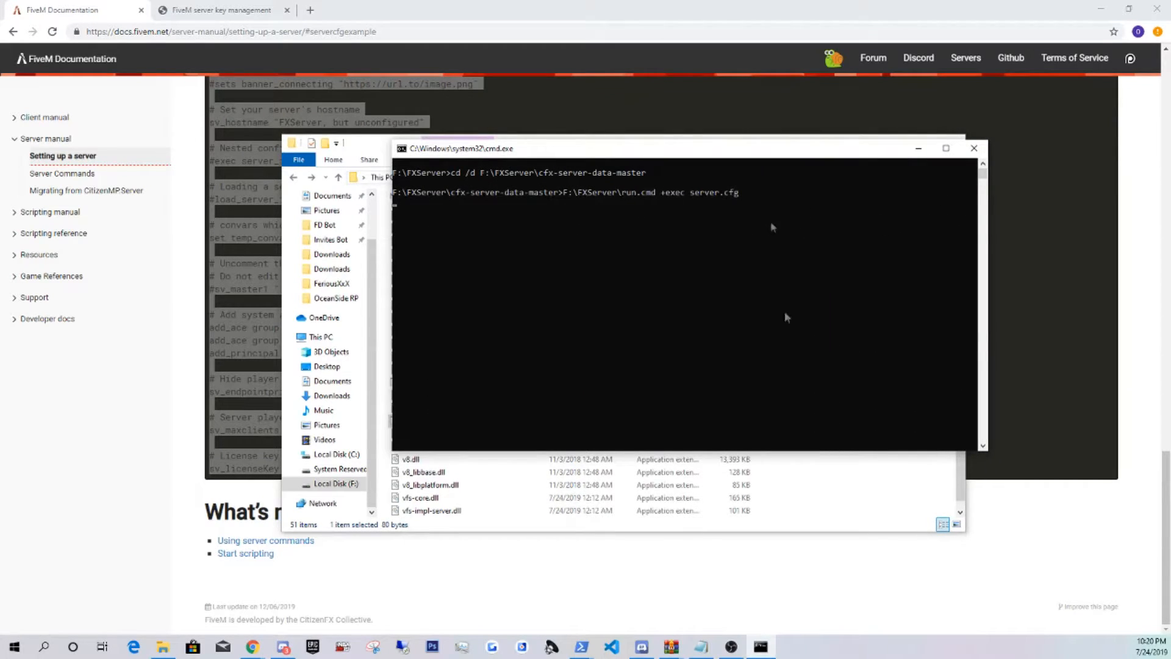
pyautogui.moveTo(846, 302)
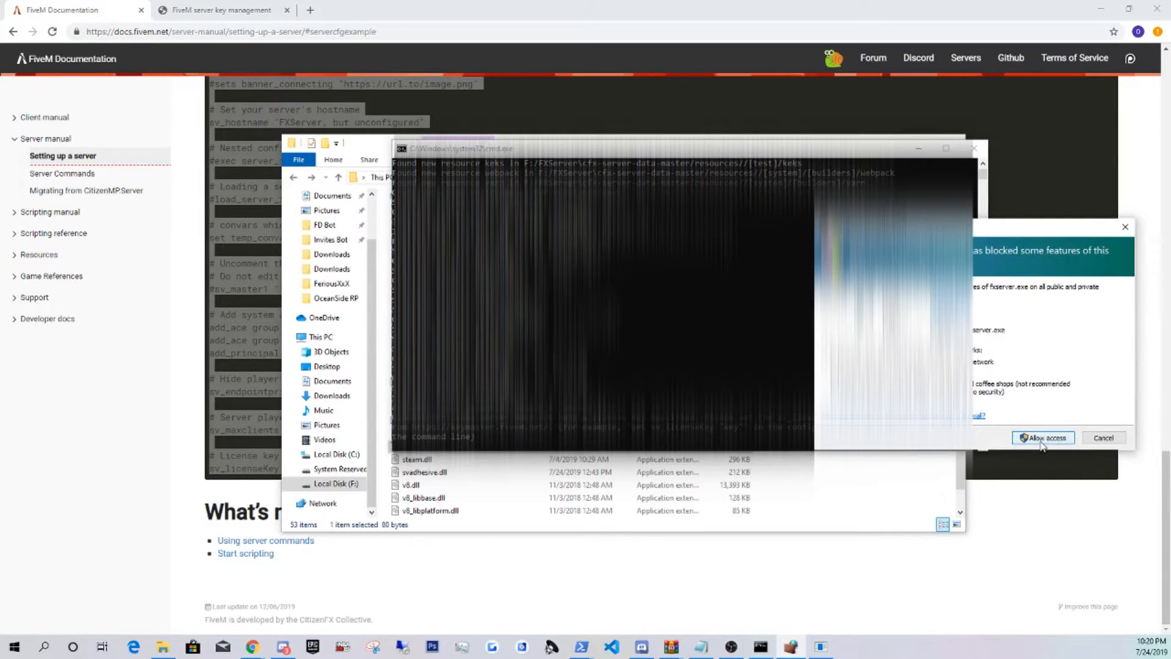
pyautogui.click(1042, 438)
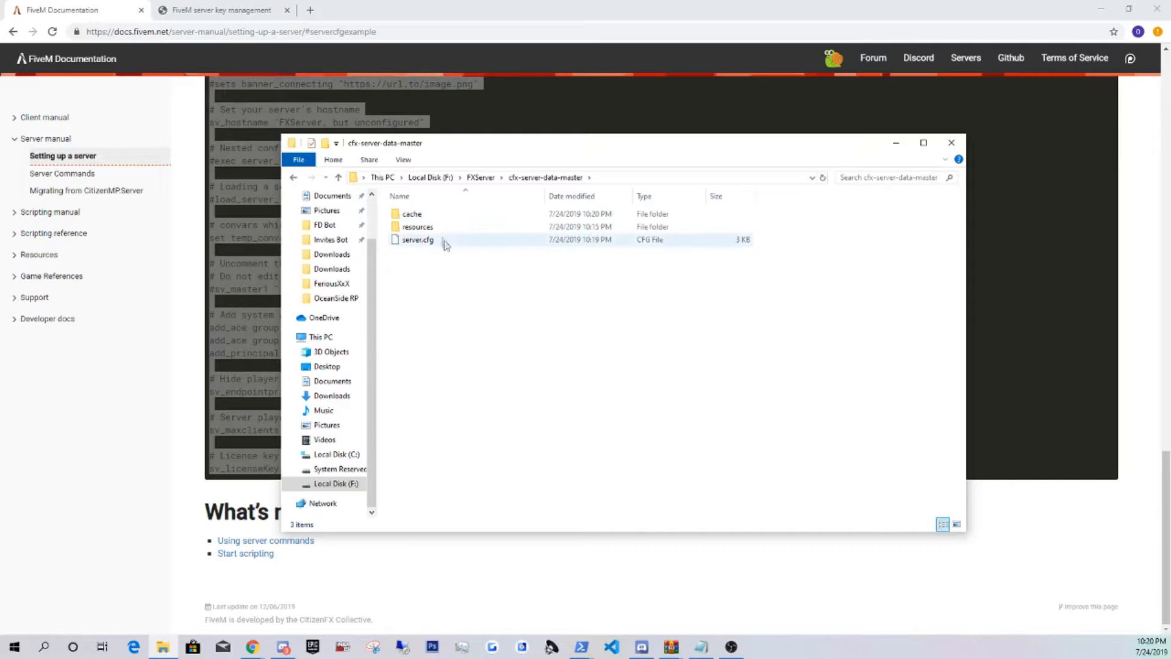
# Open server.cfg from the cfx-server-data-master folder.
pyautogui.click(417, 239)
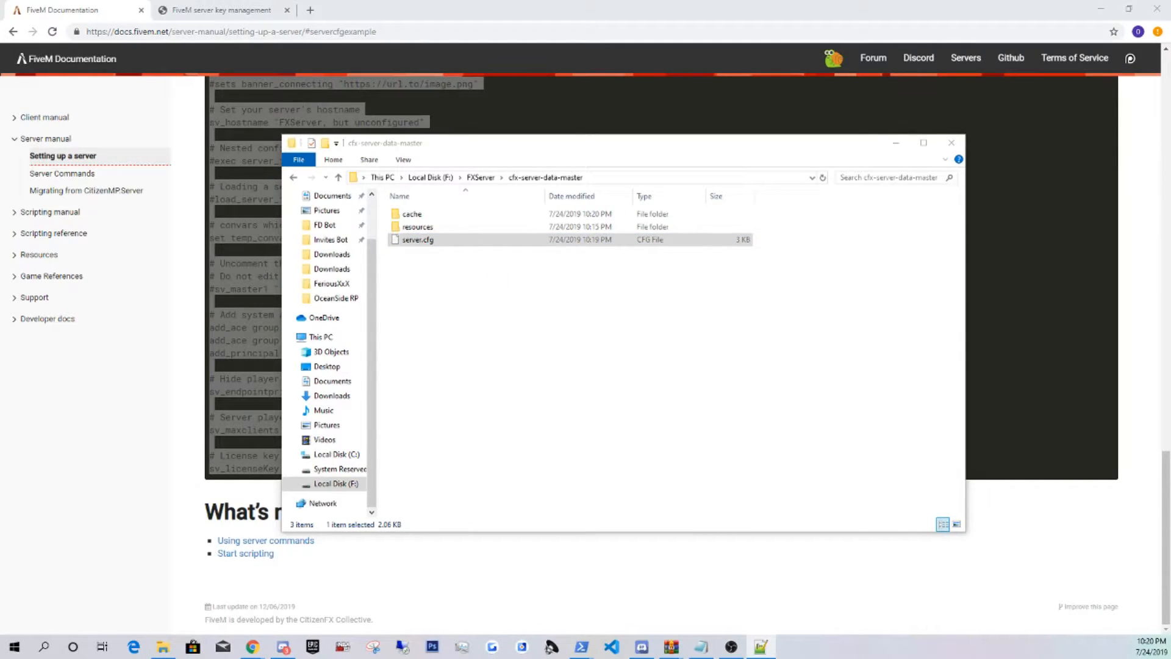
pyautogui.doubleClick(417, 240)
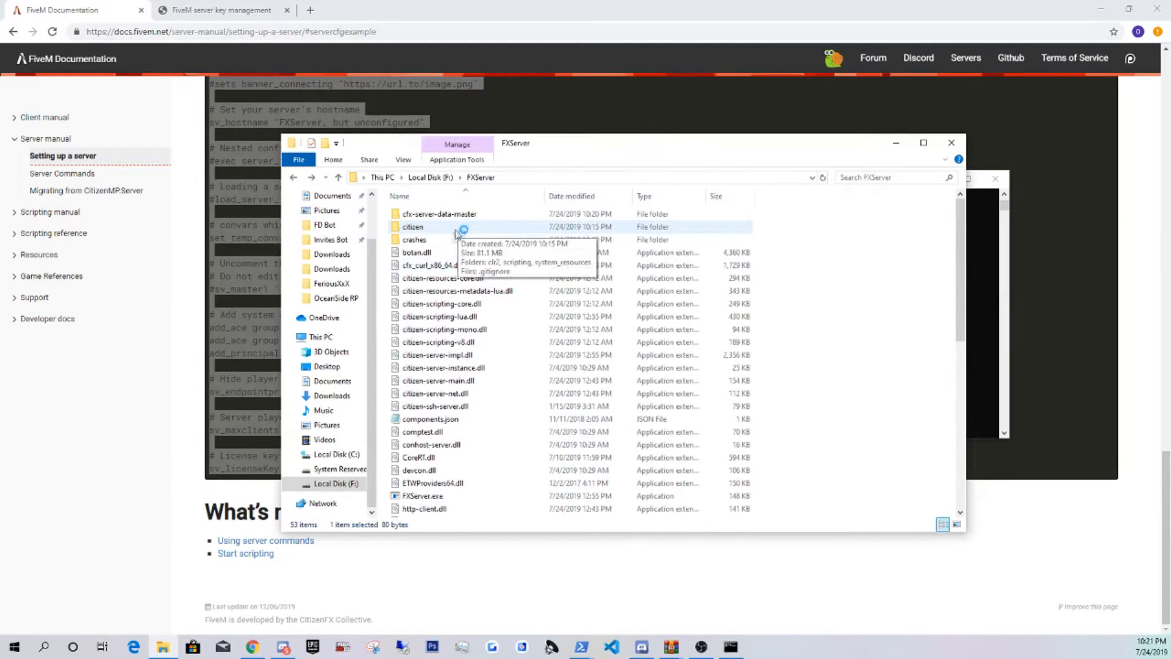
# Reopen server.cfg in Notepad++ and check the endpoint_add_tcp 30120 line.
pyautogui.doubleClick(438, 214)
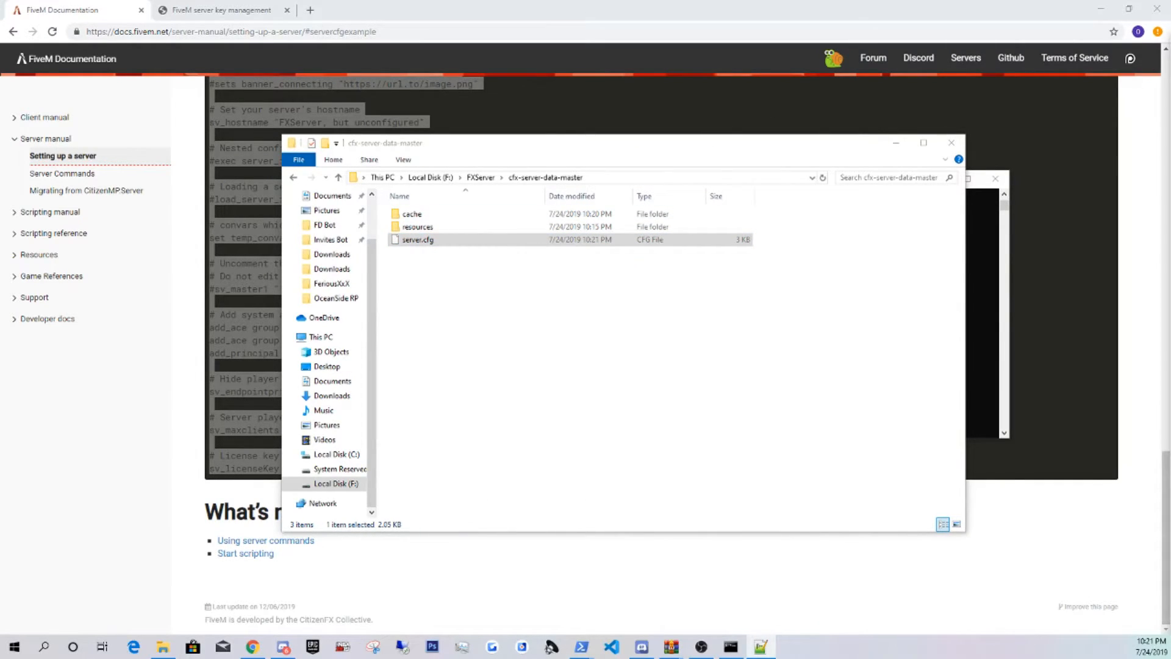
pyautogui.doubleClick(417, 240)
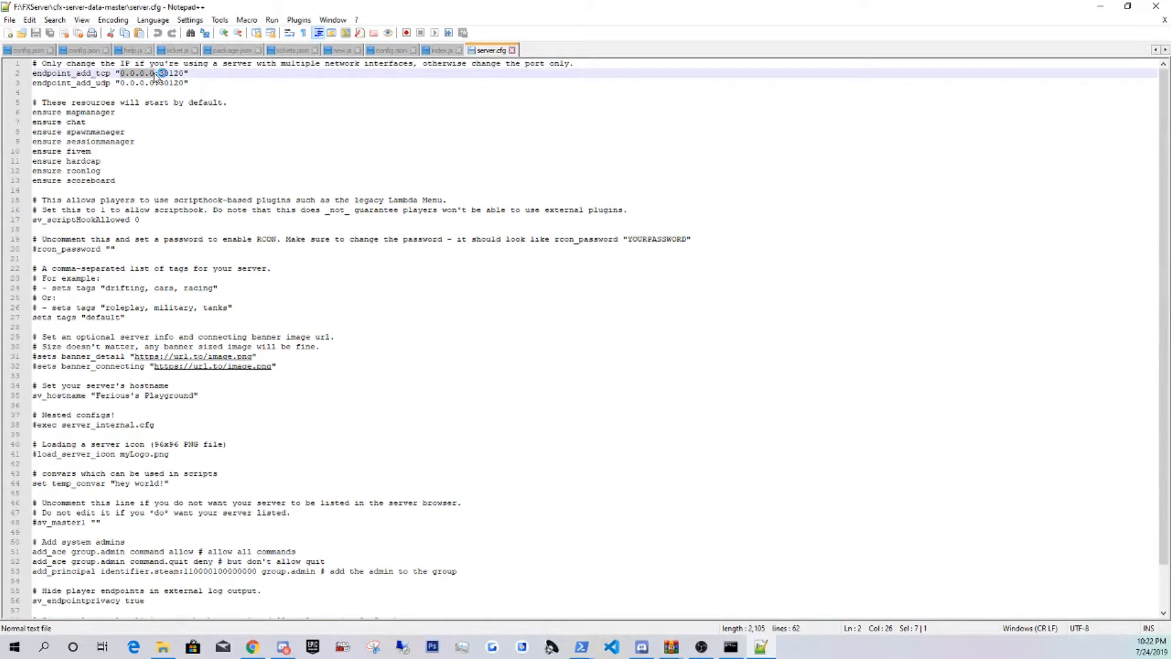
pyautogui.click(177, 74)
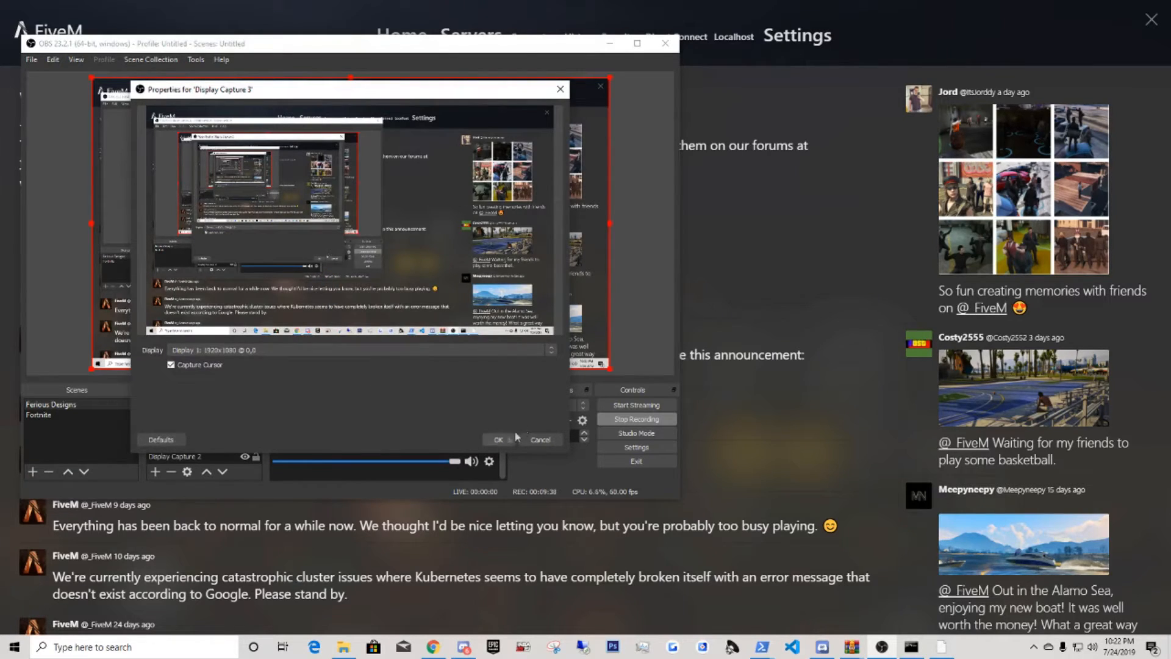
# Confirm Dev mode in FiveM settings and connect to the Localhost server.
pyautogui.click(498, 439)
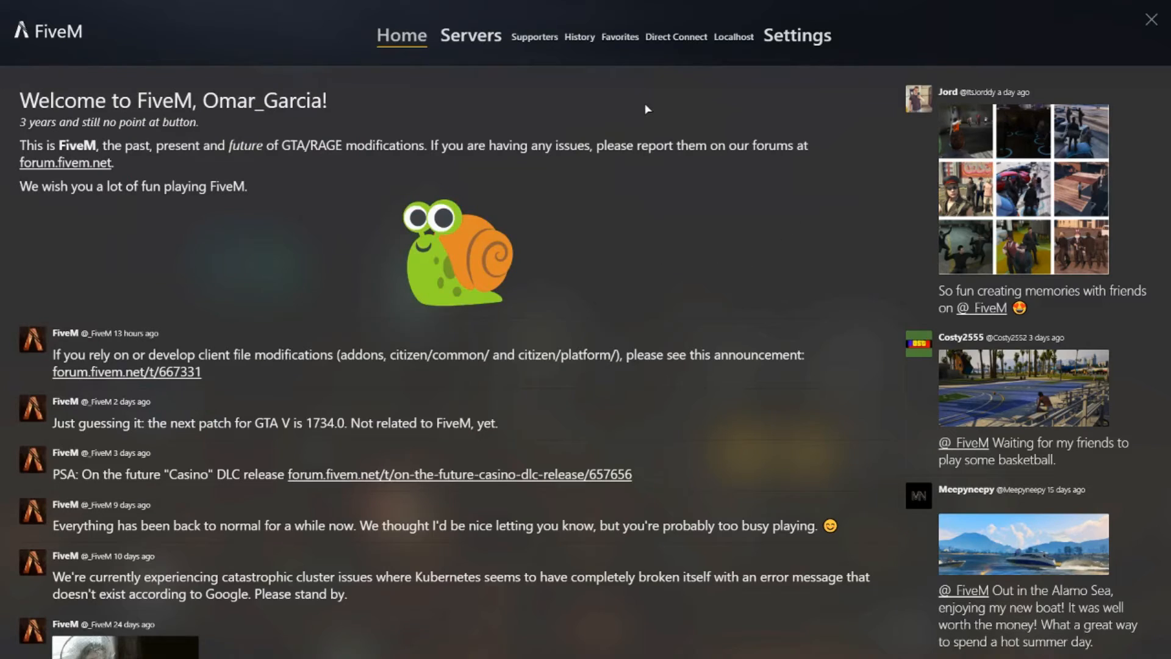
pyautogui.click(797, 35)
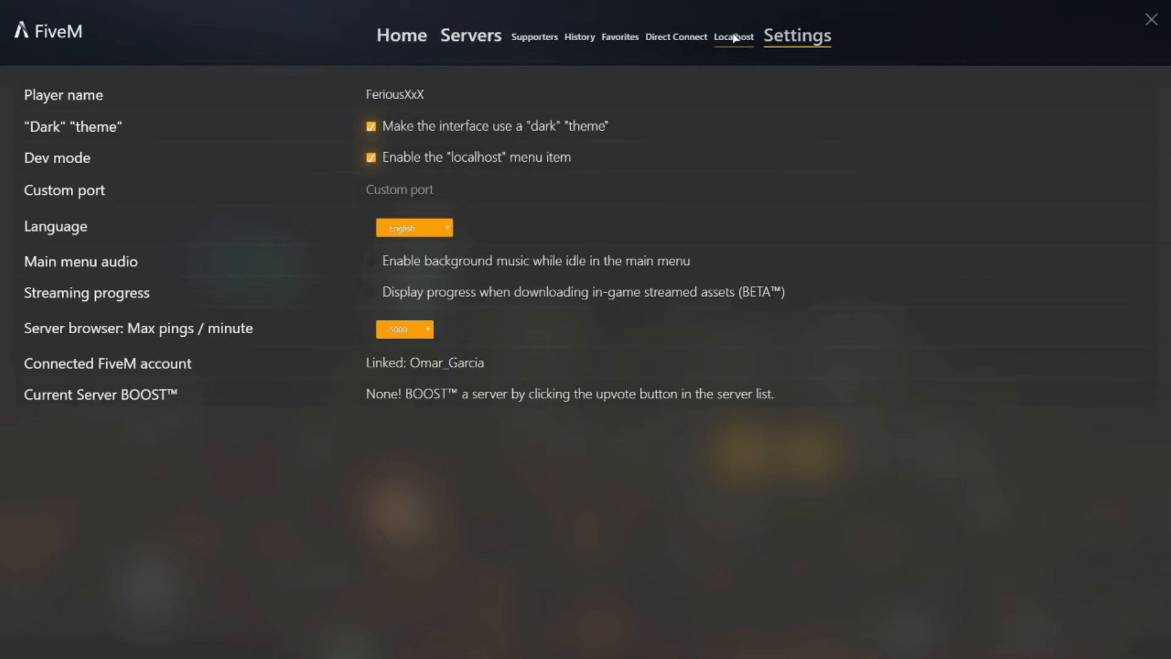
pyautogui.click(733, 37)
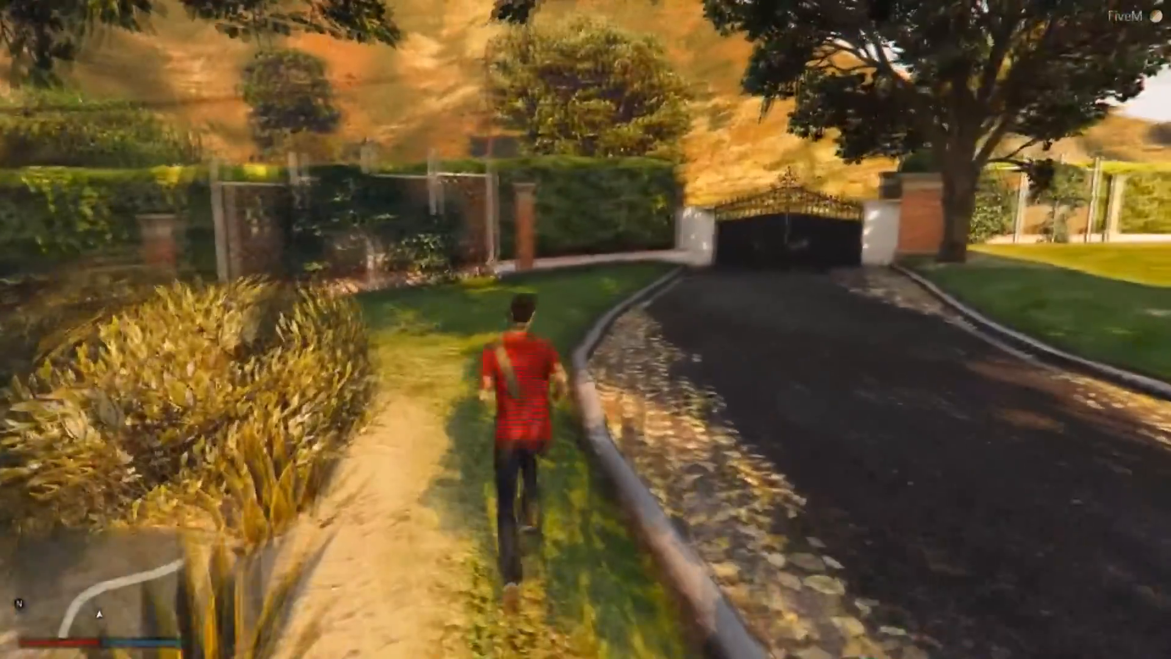
# Run the character forward with W up the driveway toward the gate.
pyautogui.press('w')
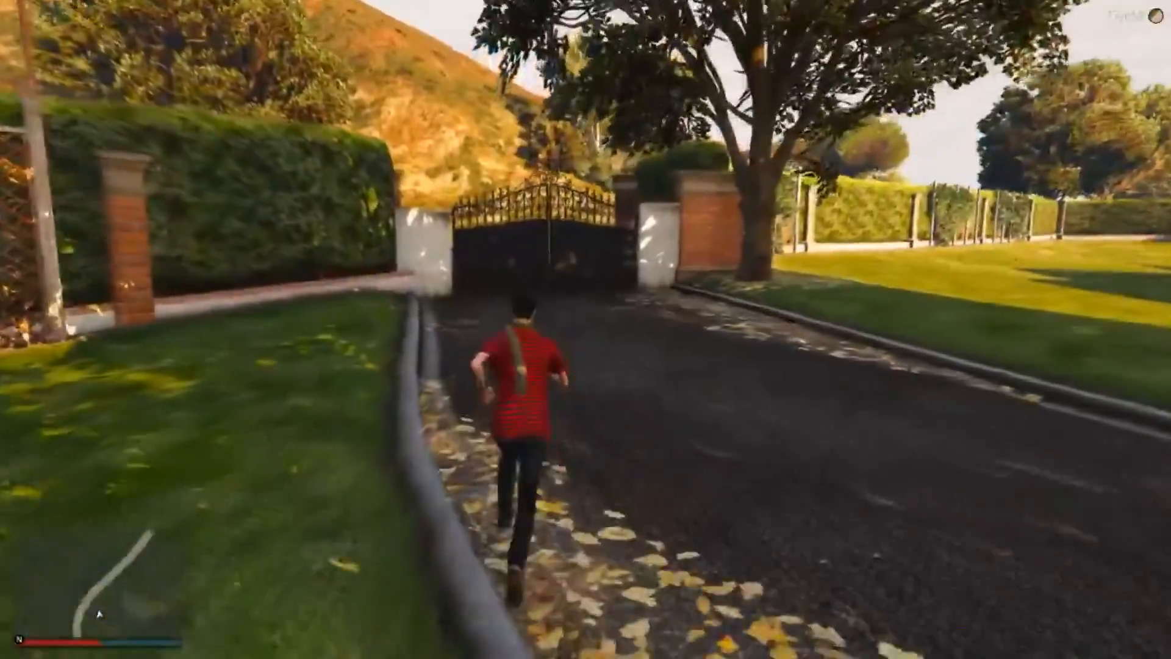